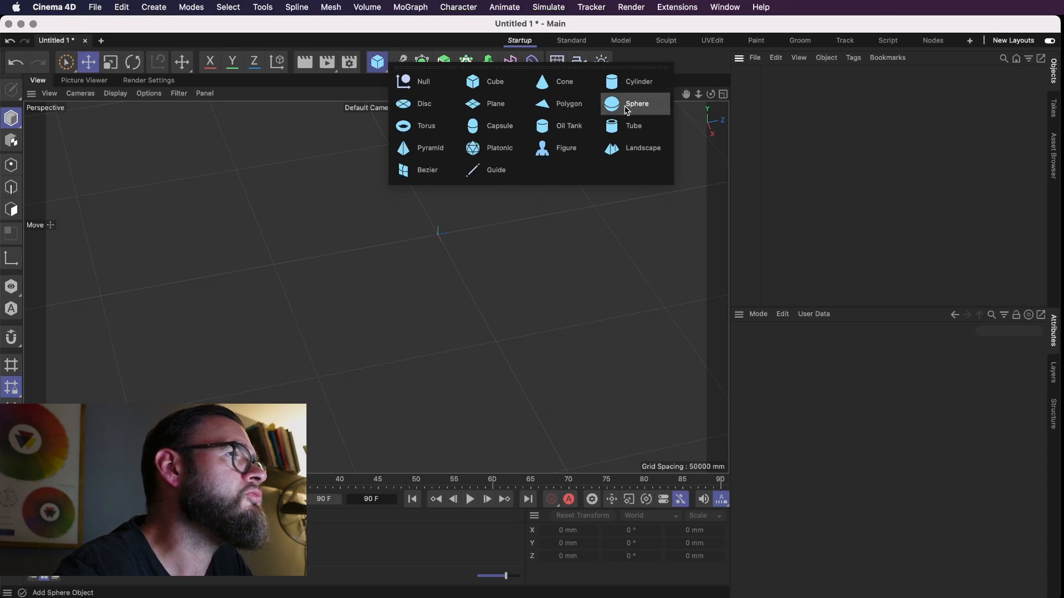
Step: Add a sphere to the empty scene from the primitives palette
left_click(636, 104)
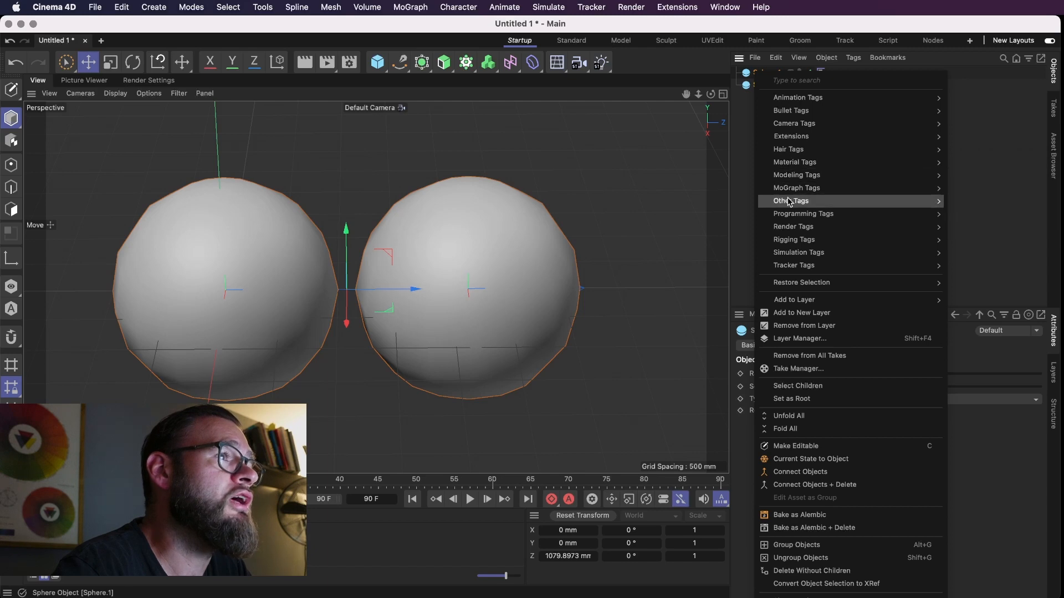
mouse_move(803, 214)
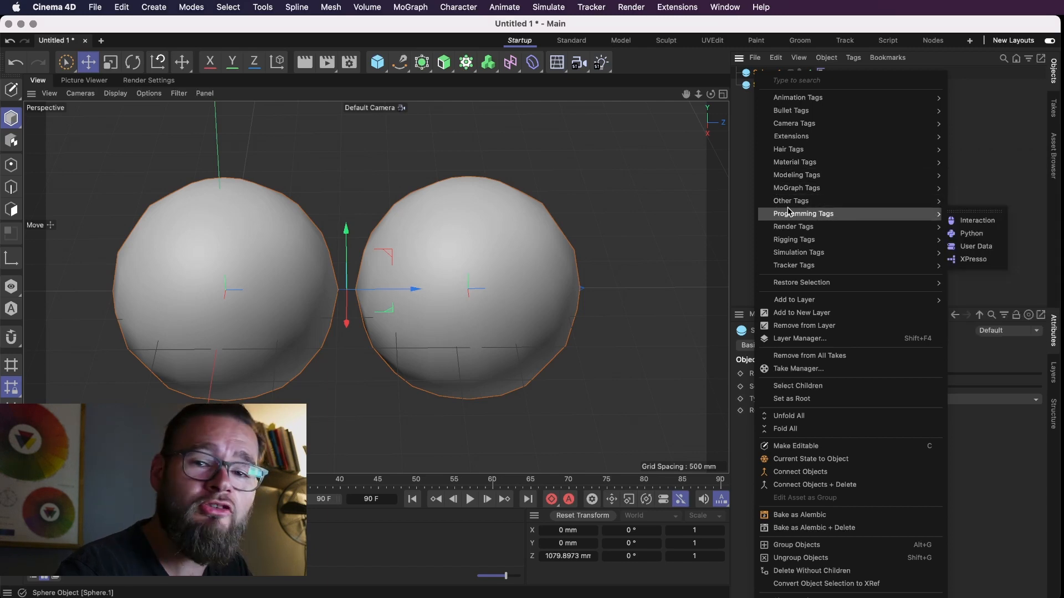
mouse_move(794, 226)
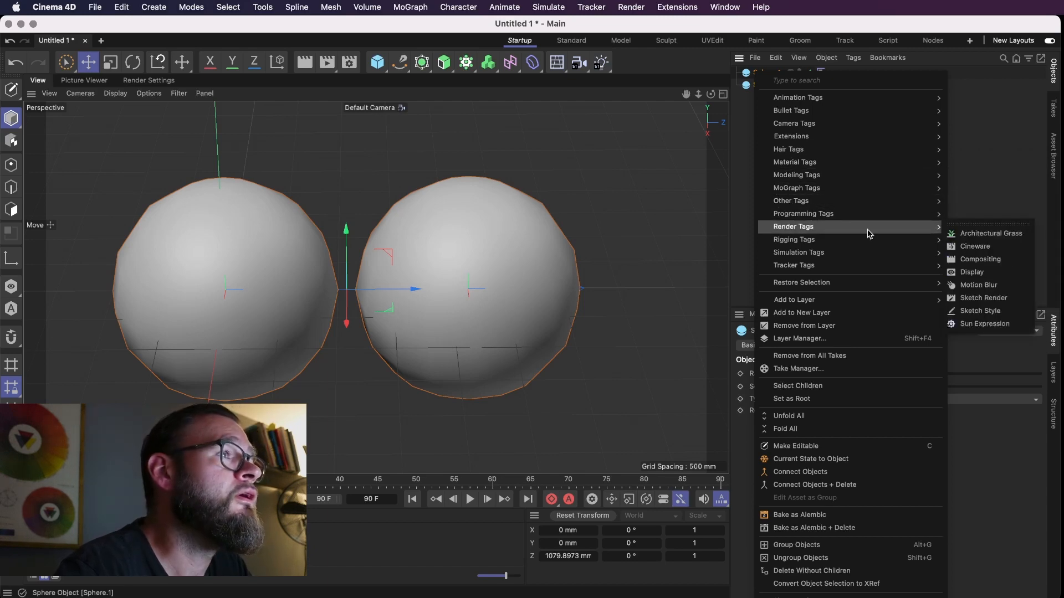
mouse_move(978, 259)
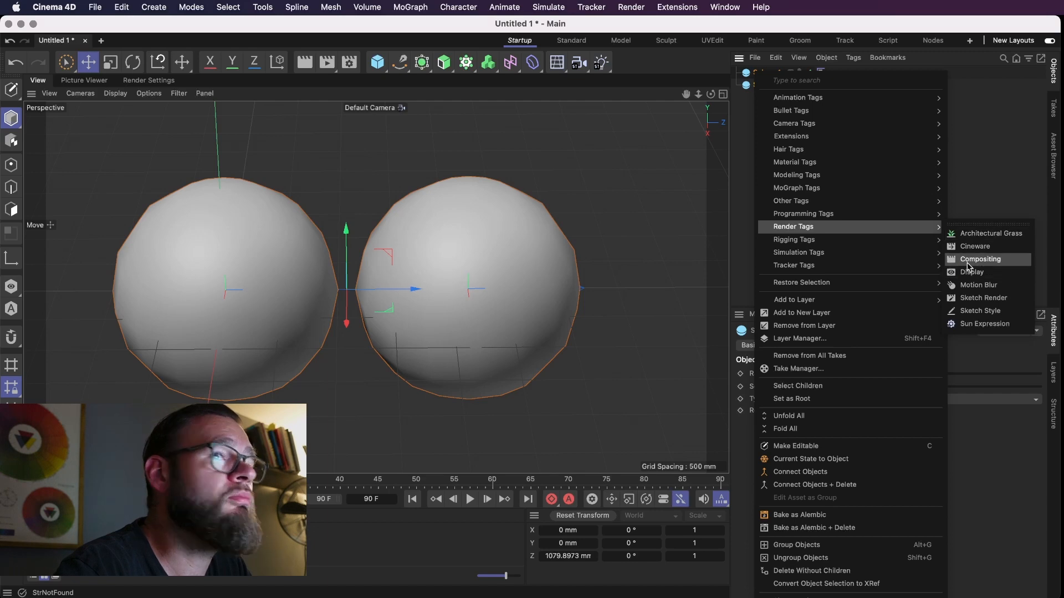
Step: Add a Compositing tag to both selected spheres via Render Tags
left_click(979, 258)
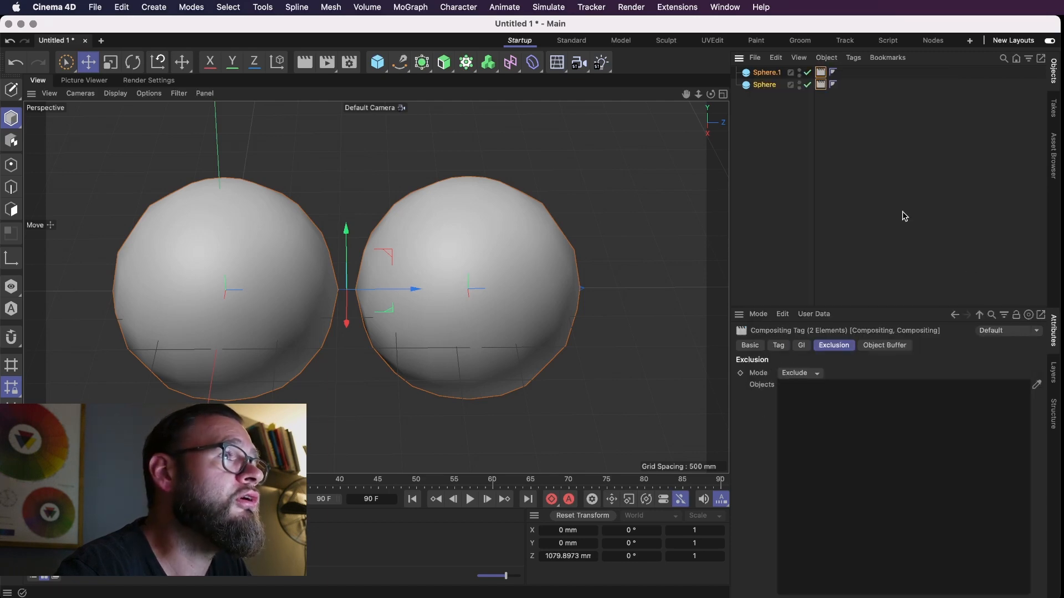
mouse_move(857, 174)
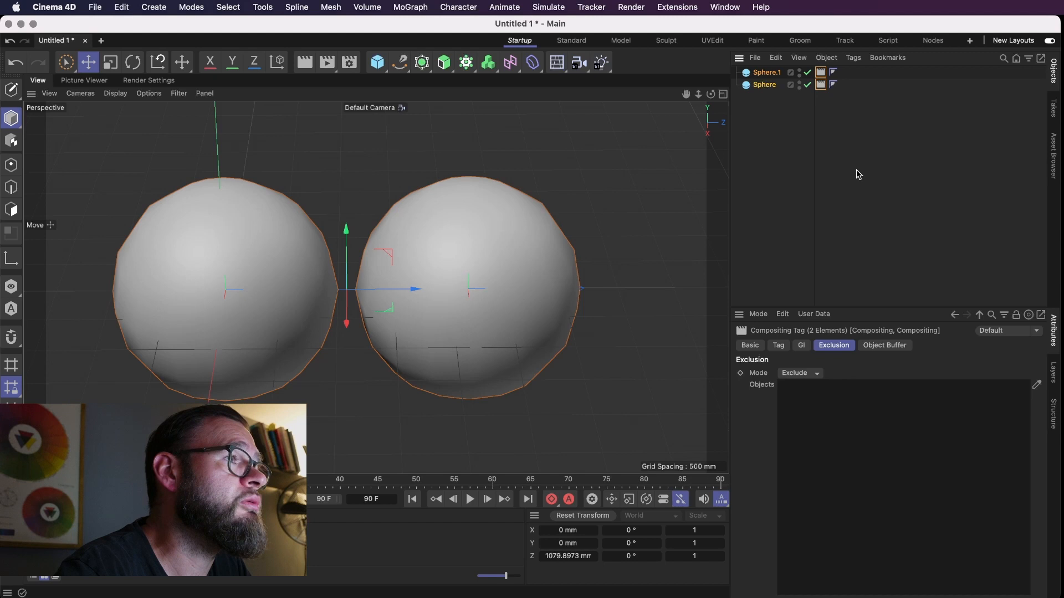
mouse_move(834, 247)
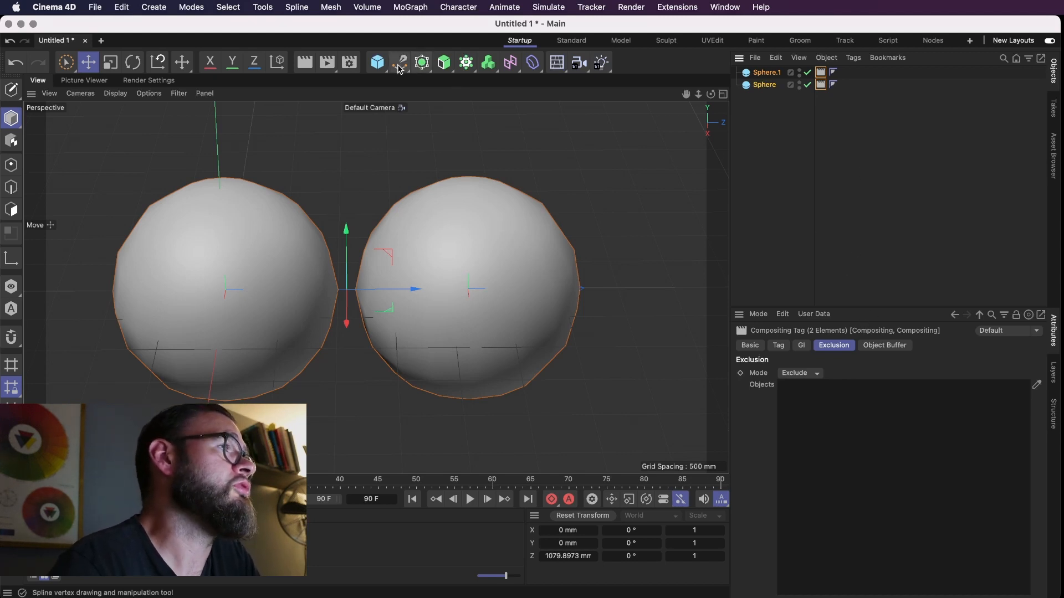
mouse_move(377, 62)
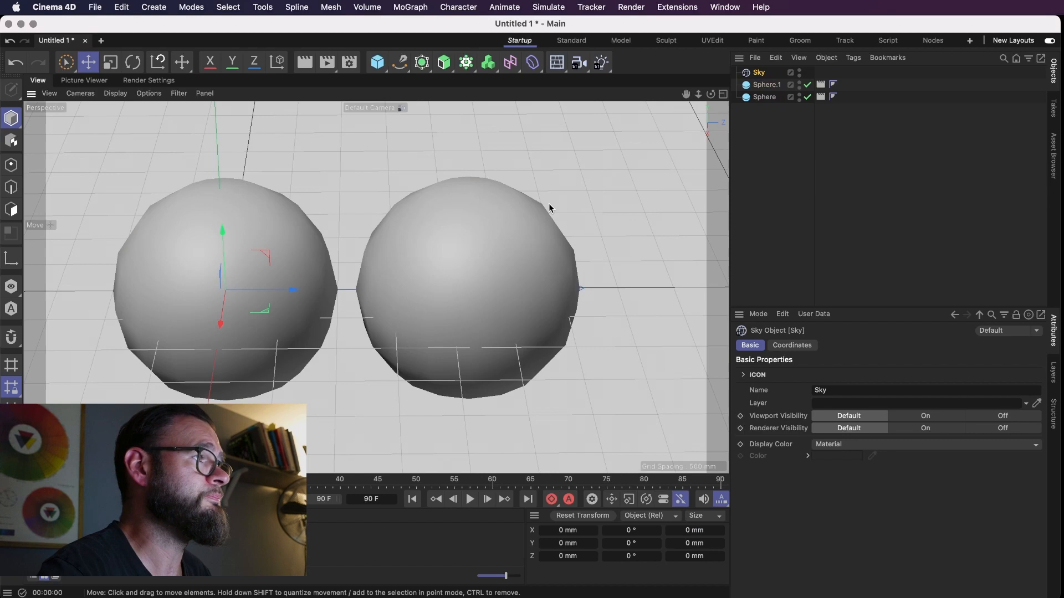
Step: Frame both spheres and review Sphere.1's Compositing tag Basic, Exclusion, GI and Tag settings at defaults
left_click_drag(550, 207, 445, 221)
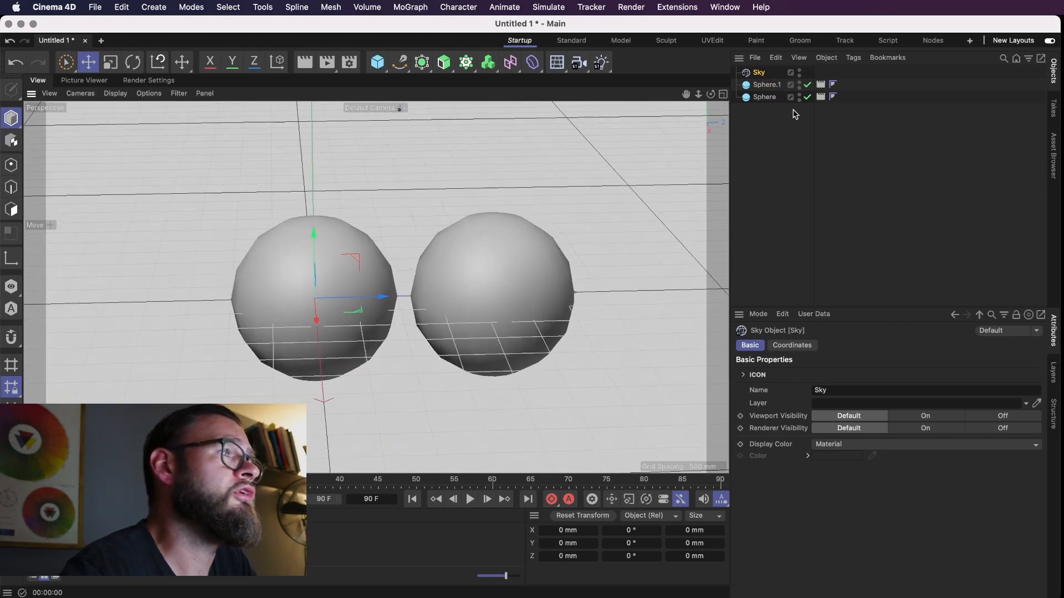
mouse_move(820, 84)
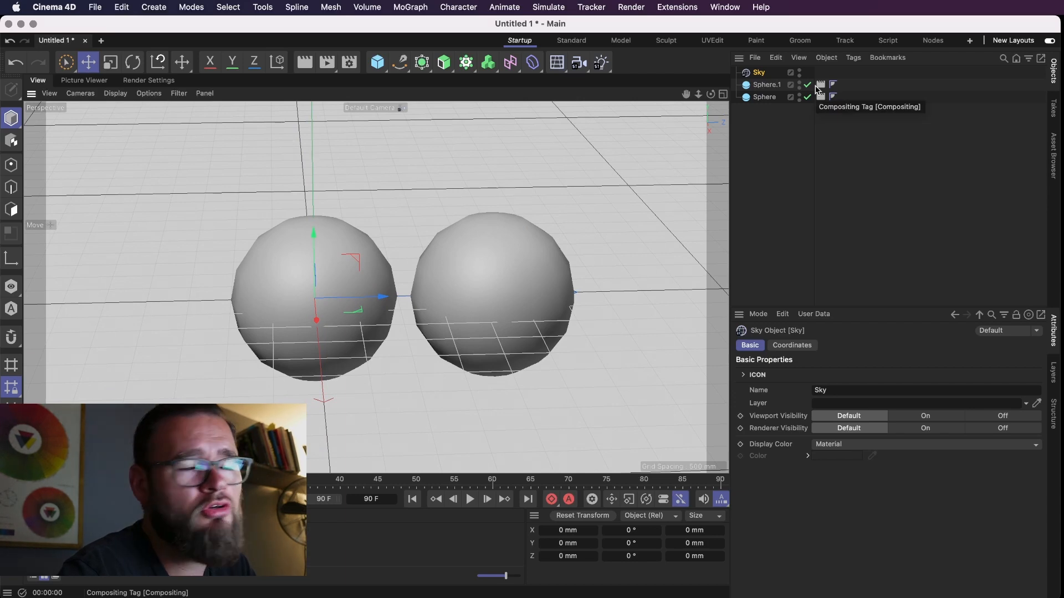
left_click(820, 84)
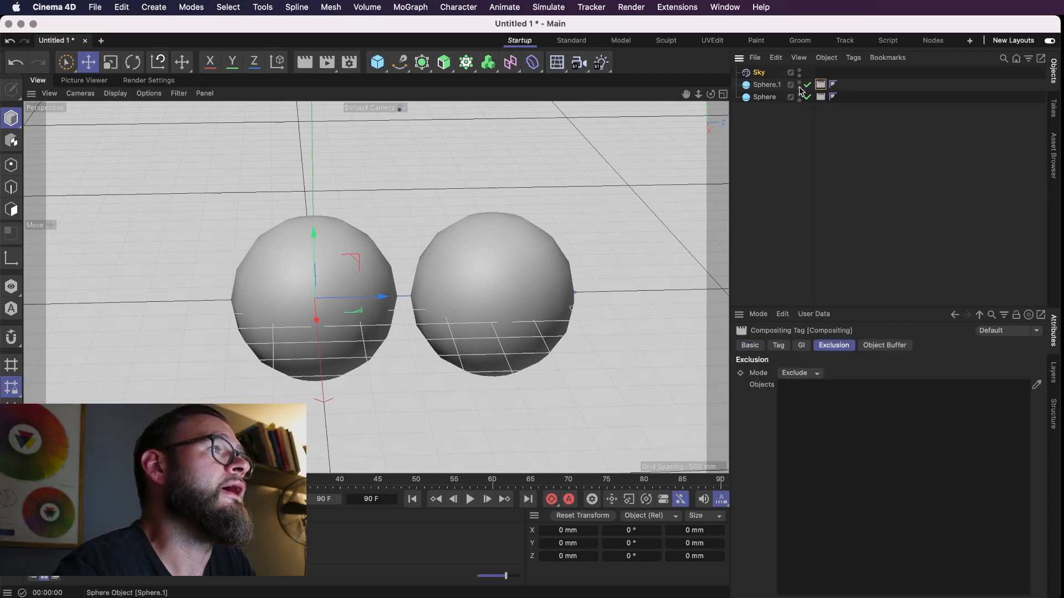
left_click(749, 346)
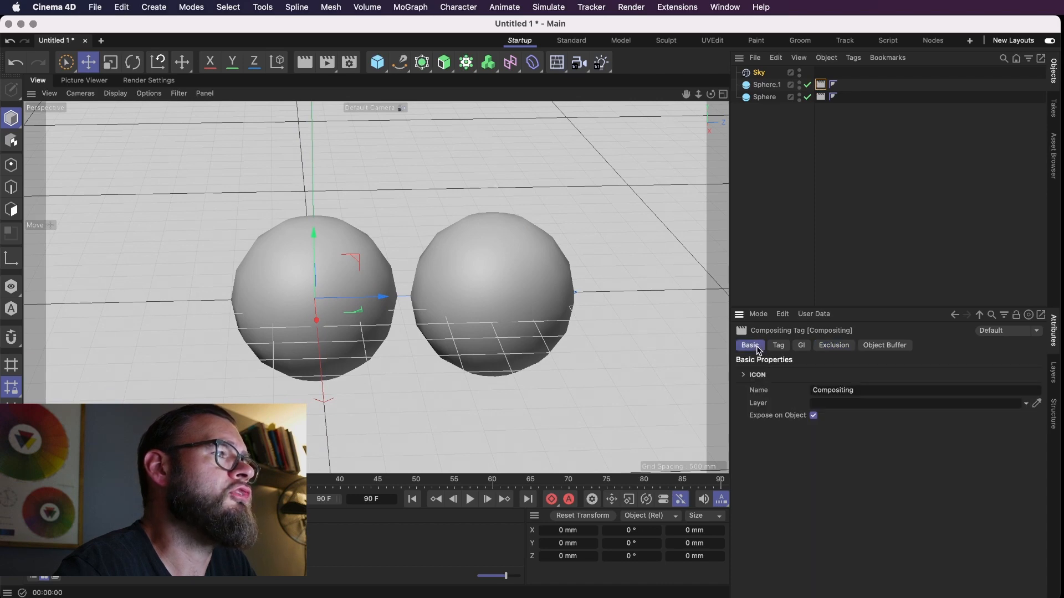
mouse_move(778, 351)
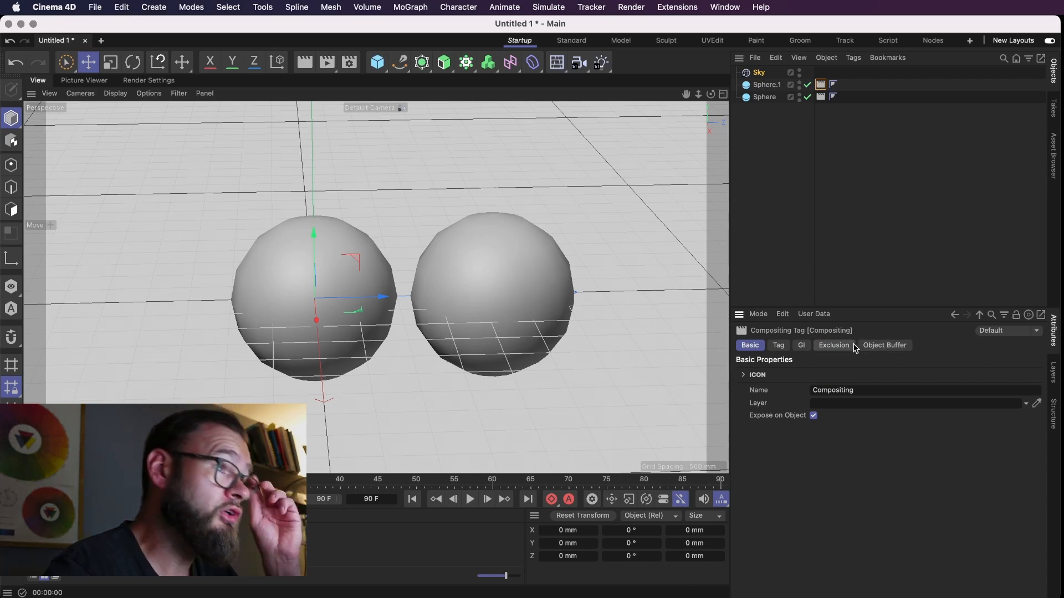
left_click(834, 346)
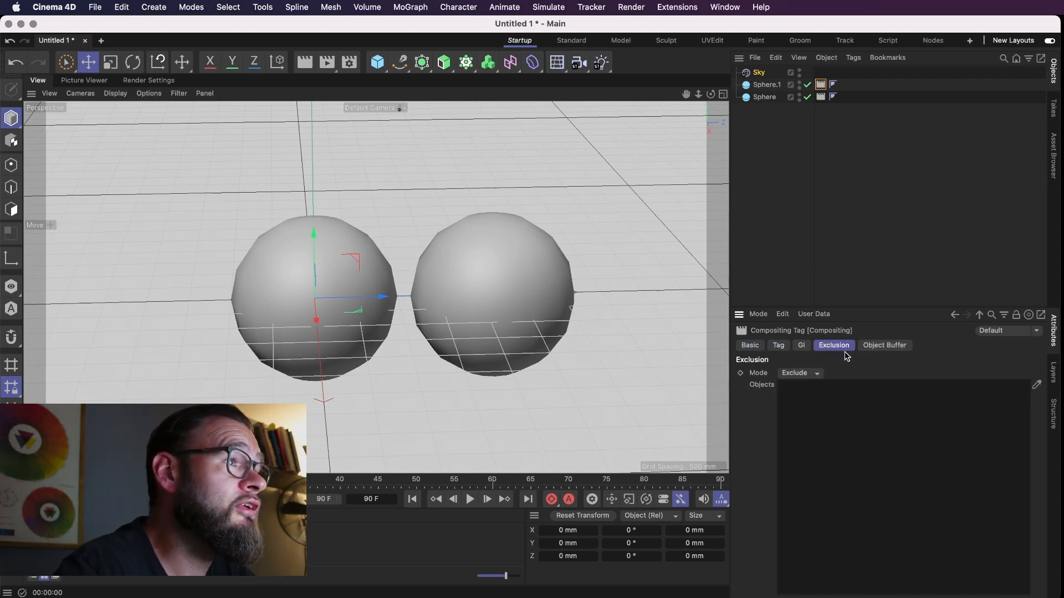
left_click(778, 346)
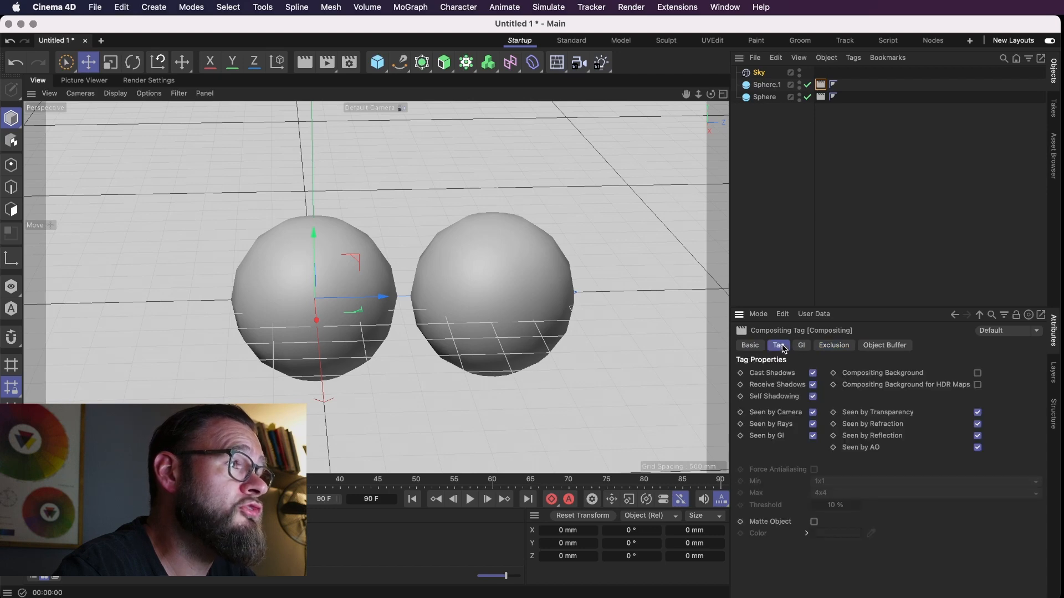
left_click(801, 345)
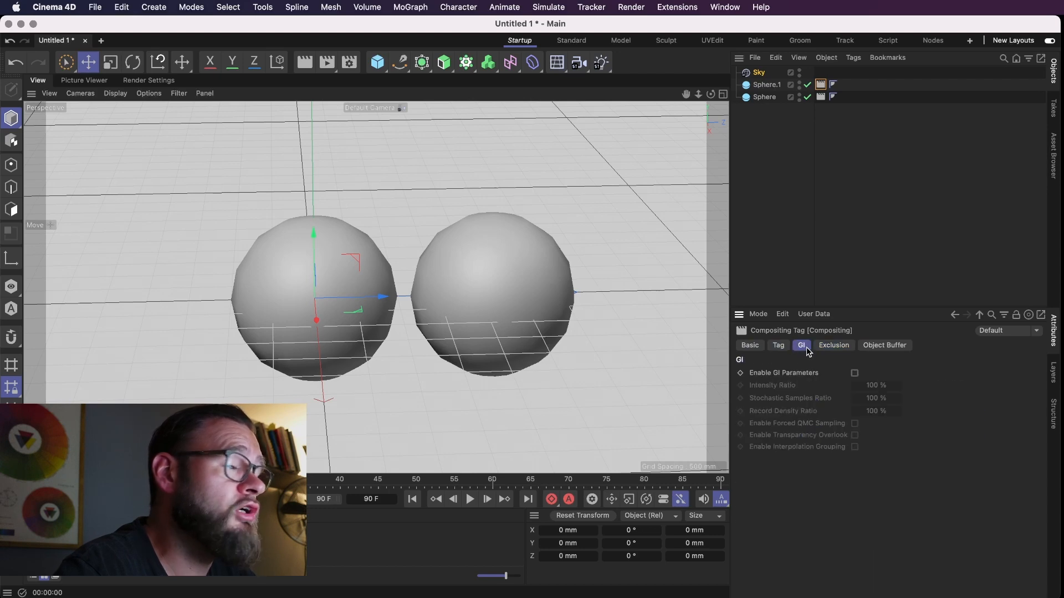
left_click(778, 345)
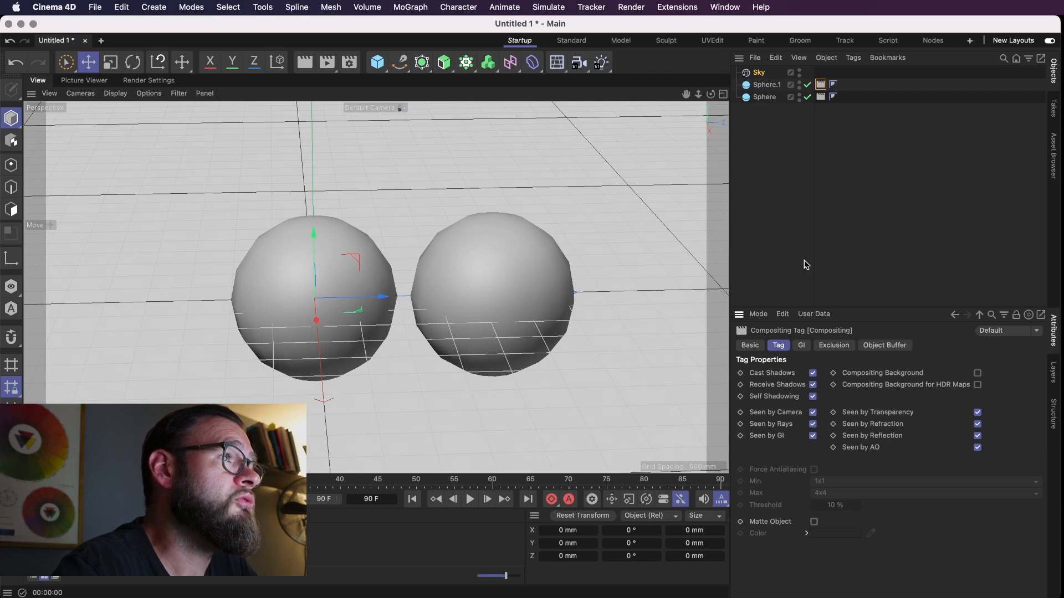
Step: Add a Plane, enlarge it into a broad floor and lower it to the spheres' base
left_click(377, 62)
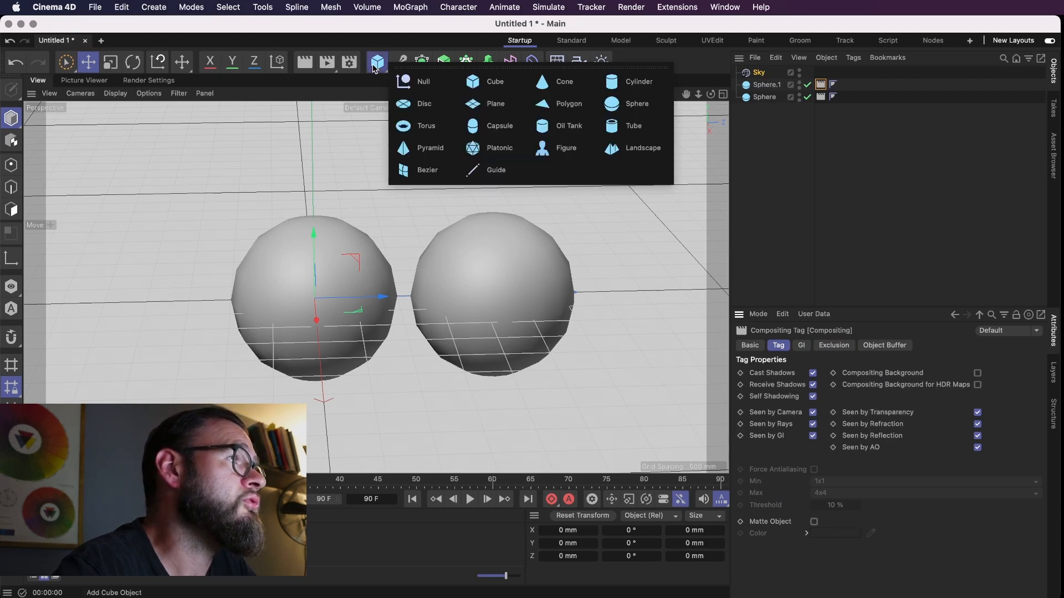
mouse_move(564, 80)
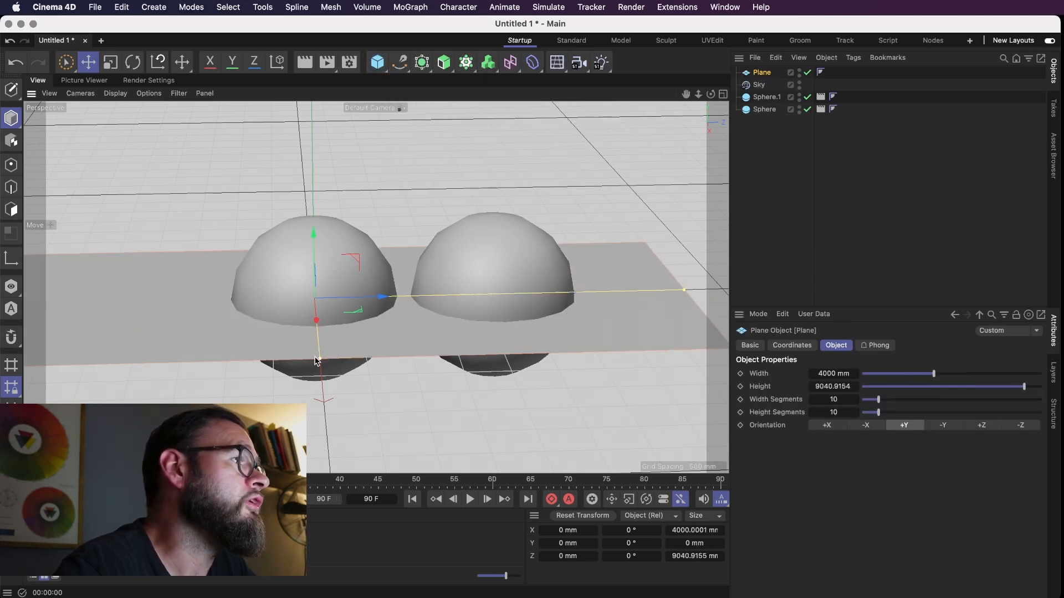
left_click_drag(933, 374, 1038, 374)
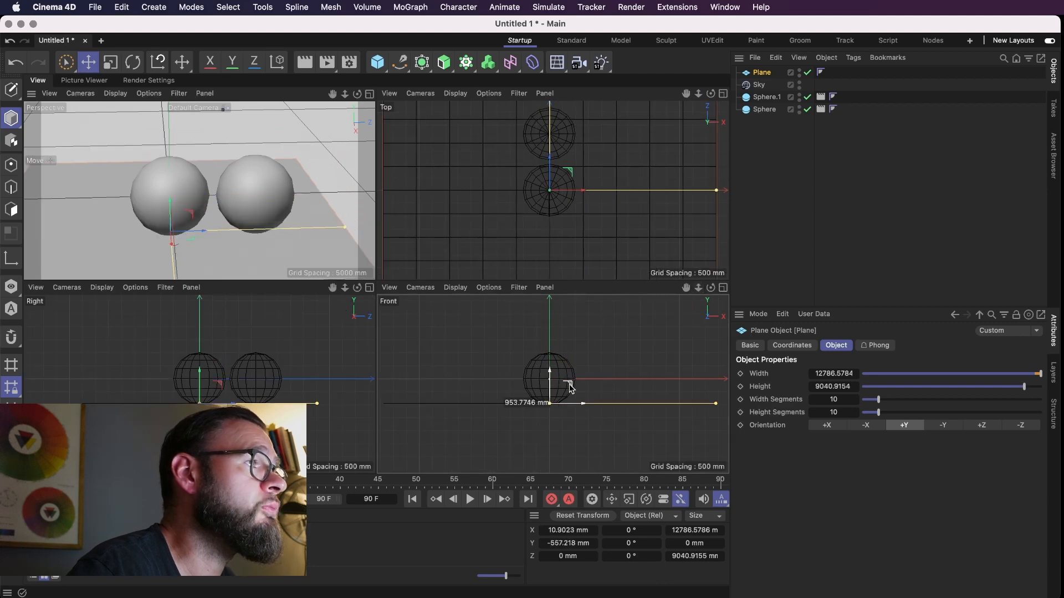
left_click_drag(550, 376, 602, 405)
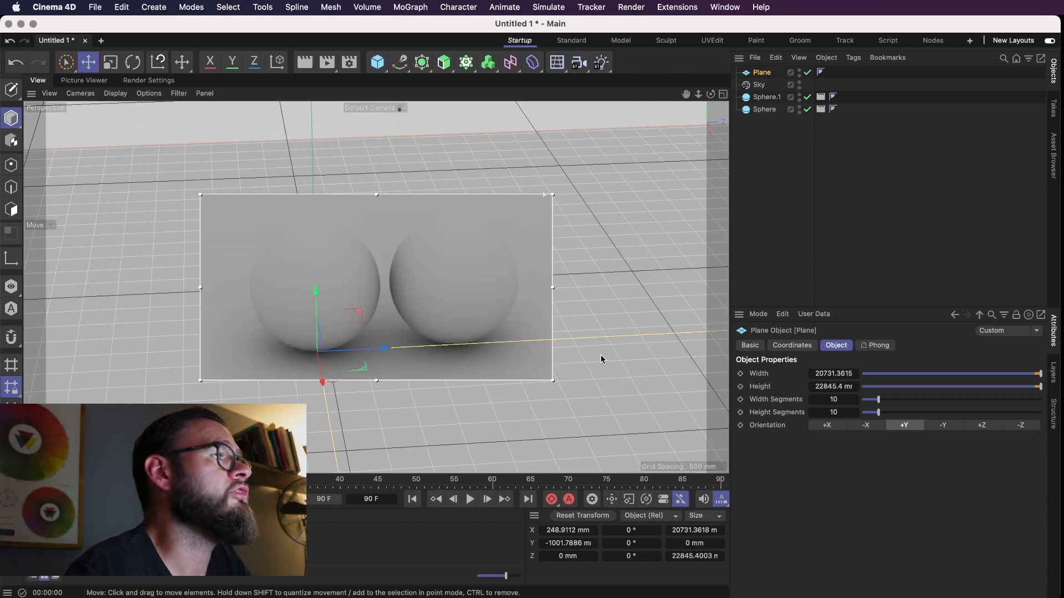
mouse_move(783, 211)
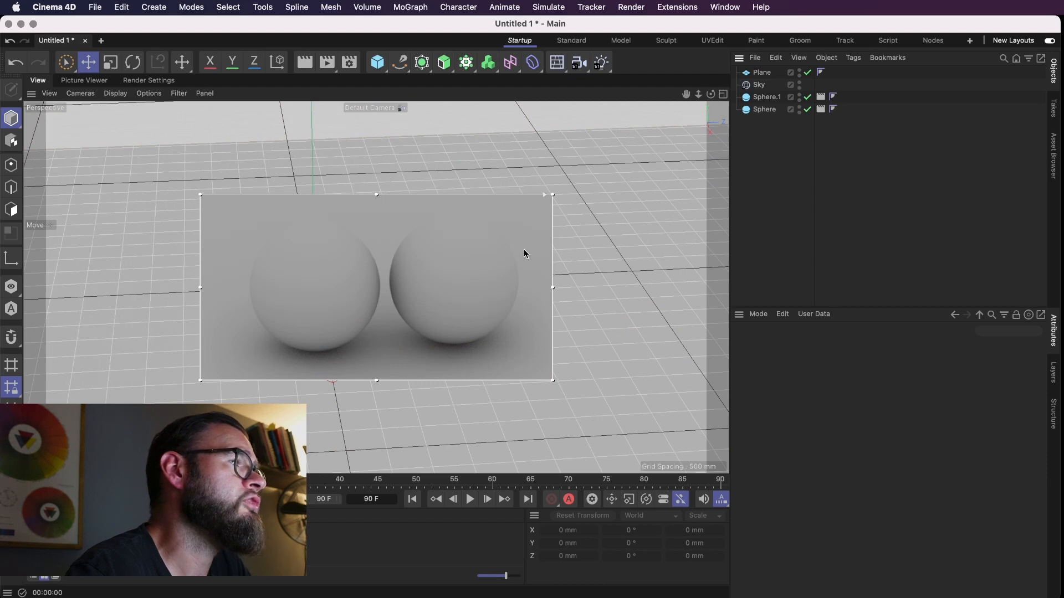
mouse_move(255, 282)
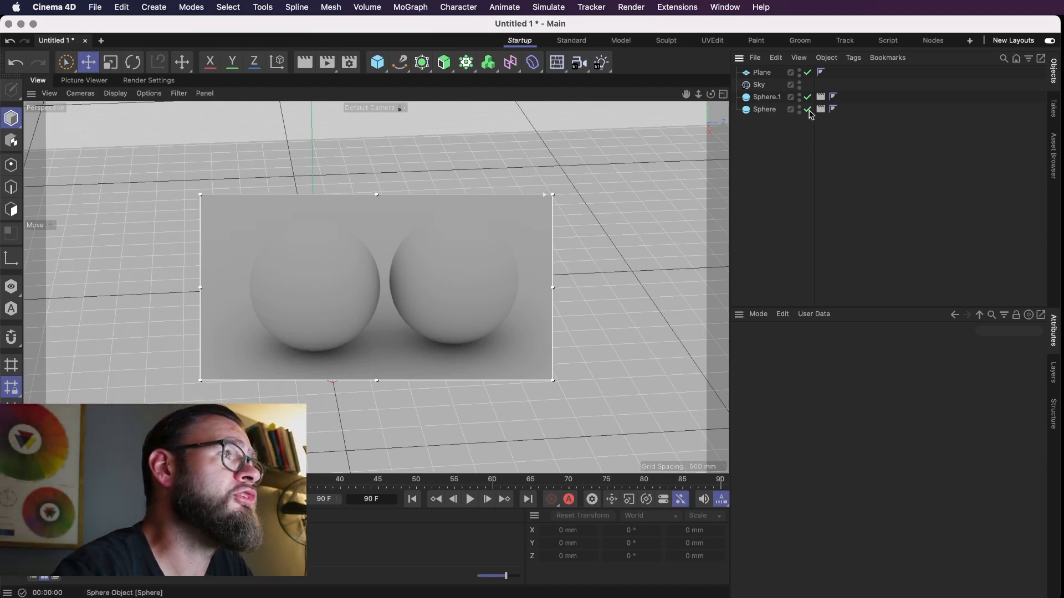
Step: On the left sphere's Compositing tag, enable Seen by Camera, disable Seen by GI and enable Seen by AO
left_click(763, 109)
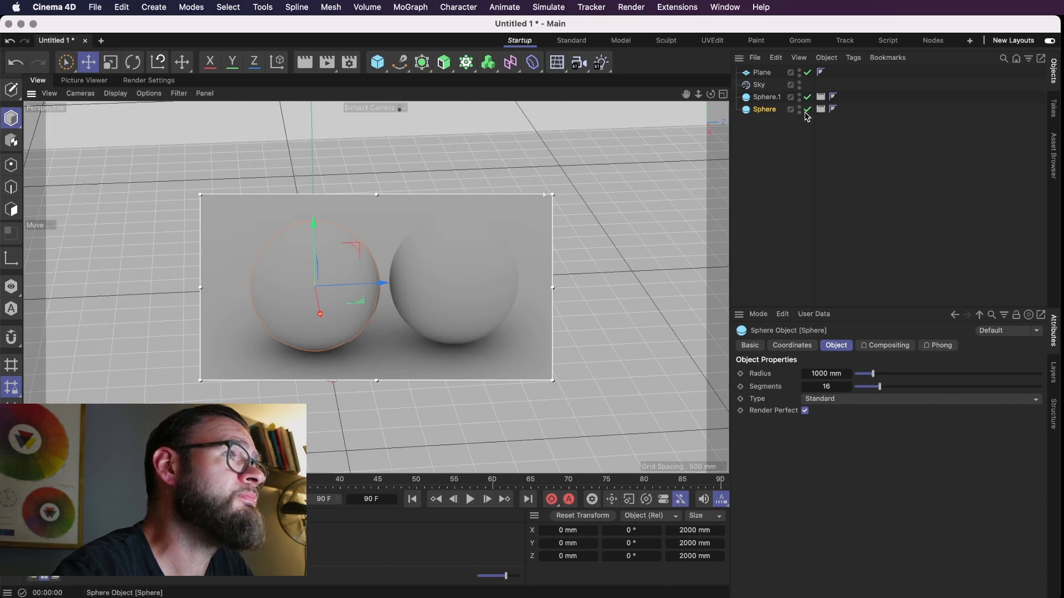
left_click(820, 110)
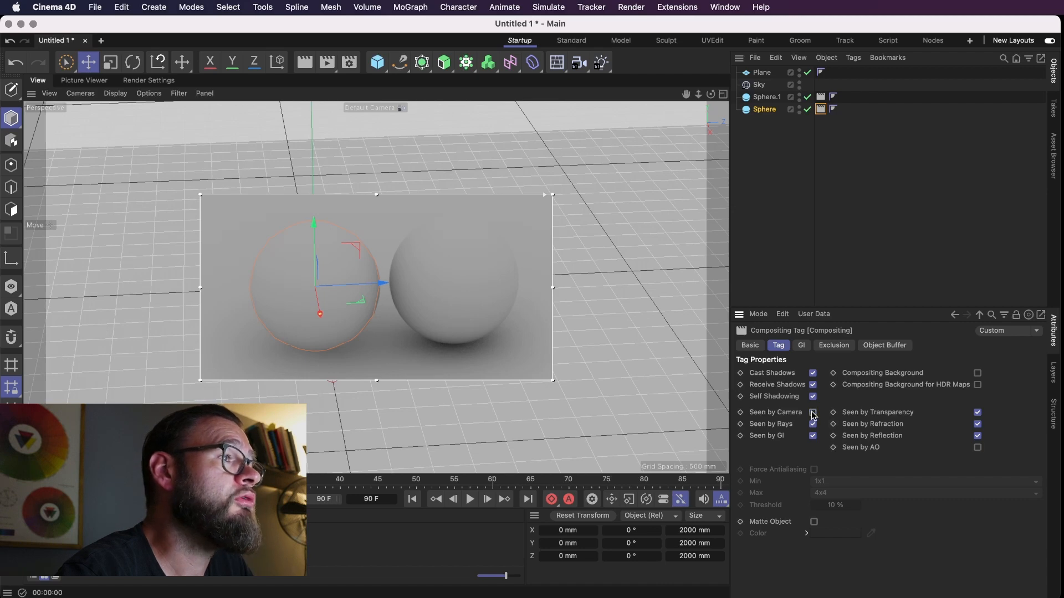
left_click(812, 412)
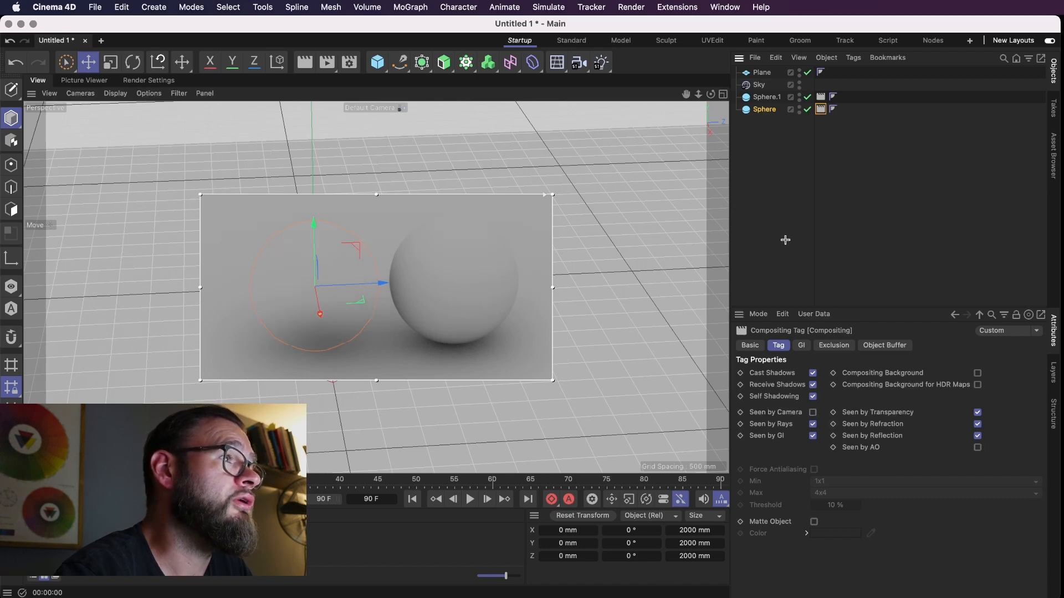
left_click(763, 110)
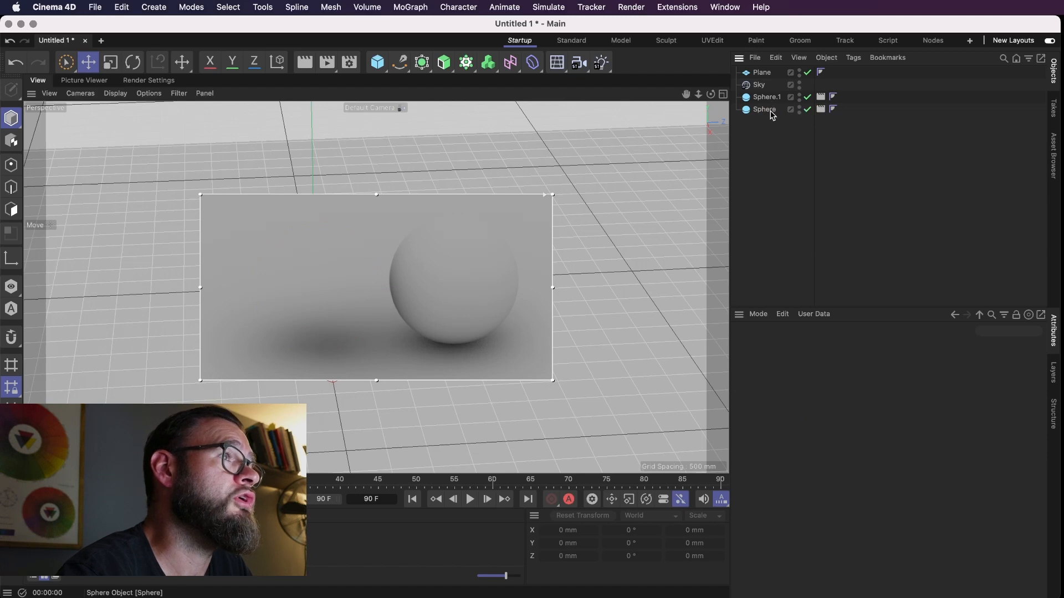
left_click(820, 109)
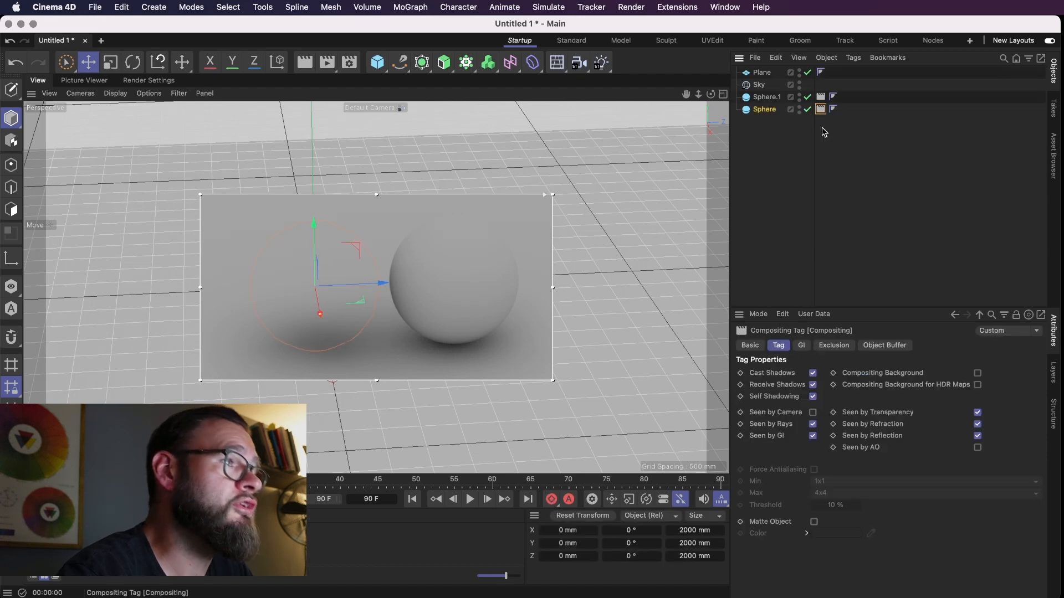
left_click(812, 436)
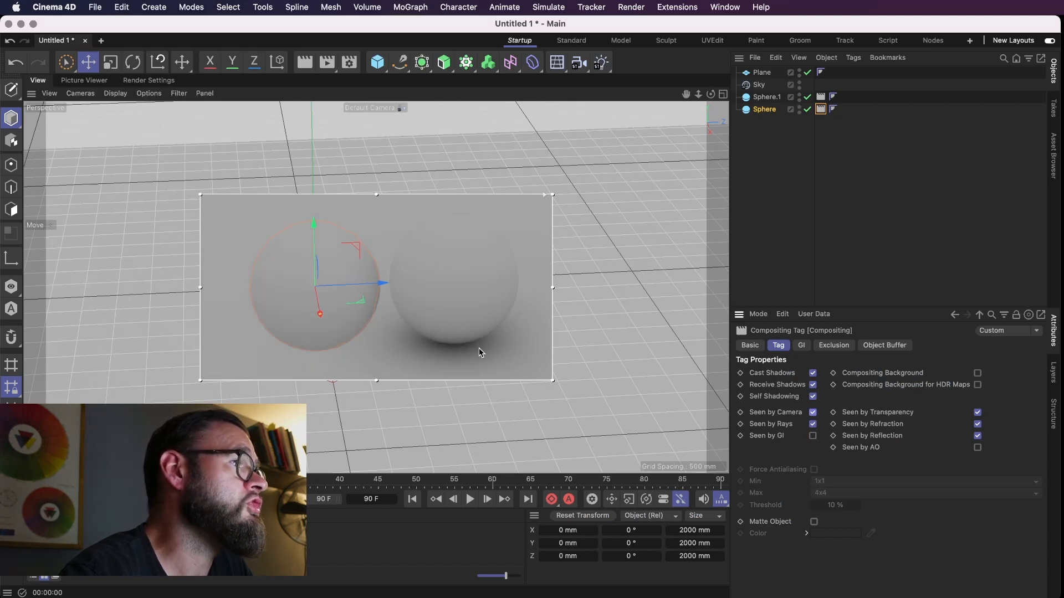
left_click(977, 447)
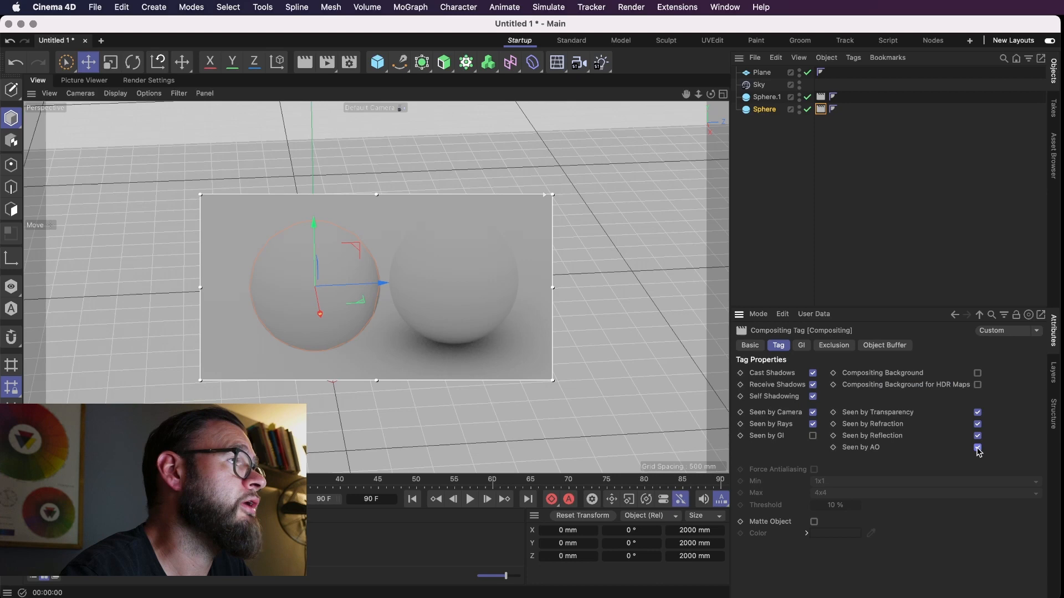
left_click(977, 447)
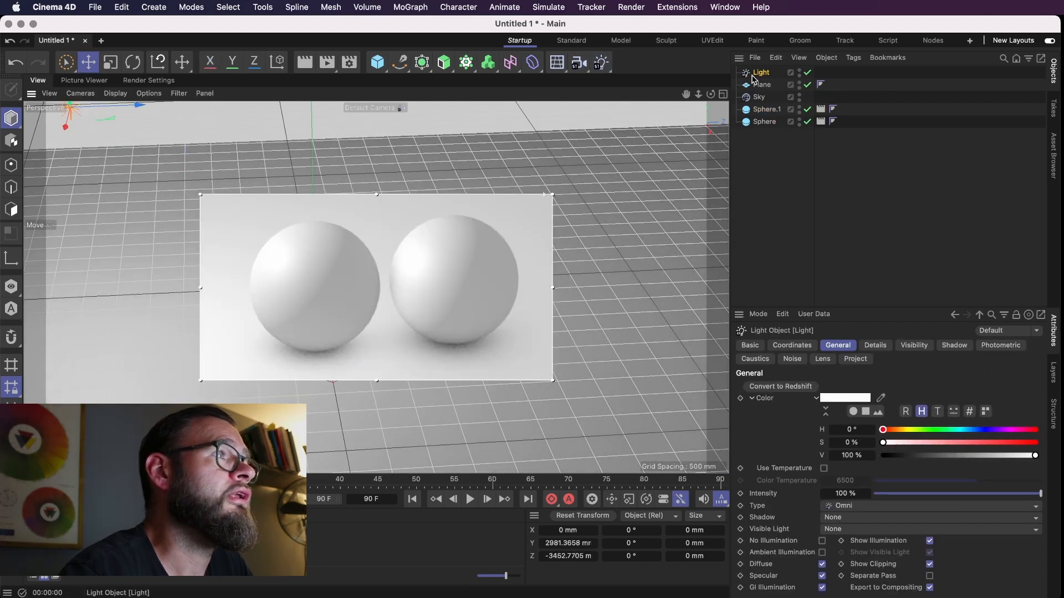
Step: Set the new light's shadow type to Area
left_click(953, 346)
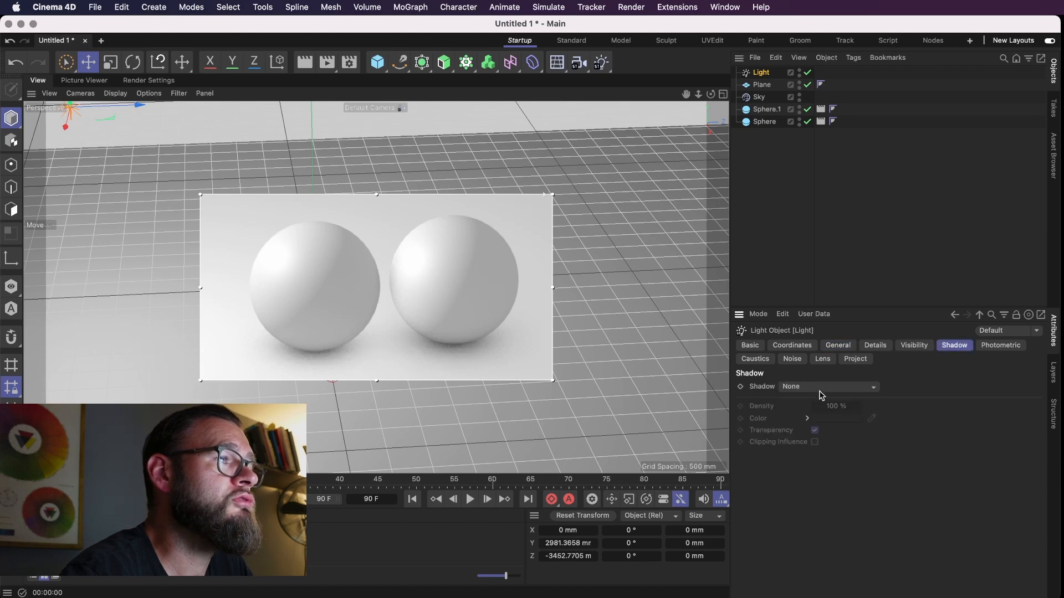
left_click(827, 386)
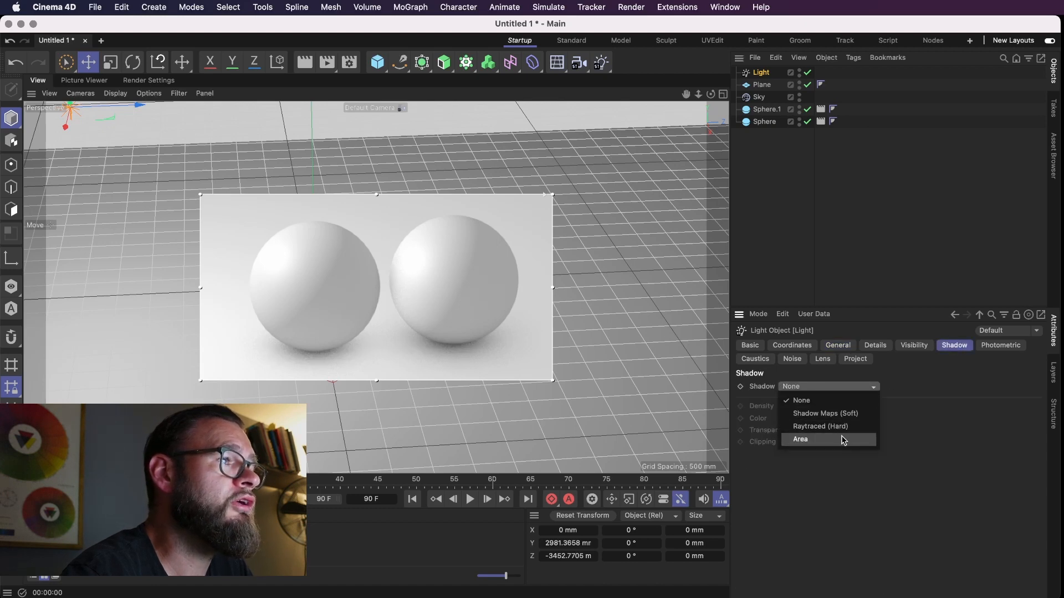
left_click(800, 439)
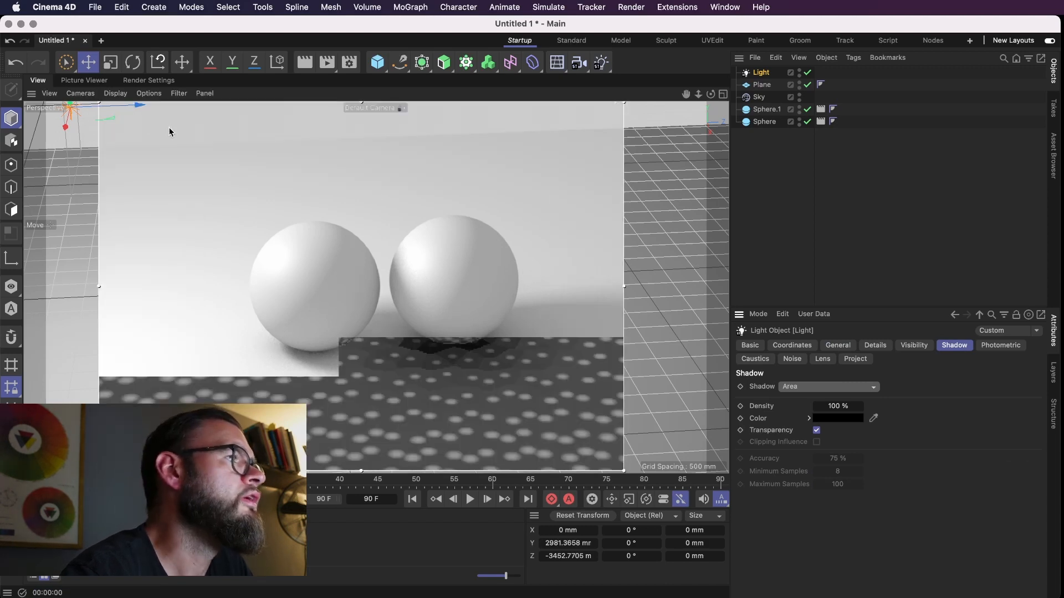
left_click(765, 108)
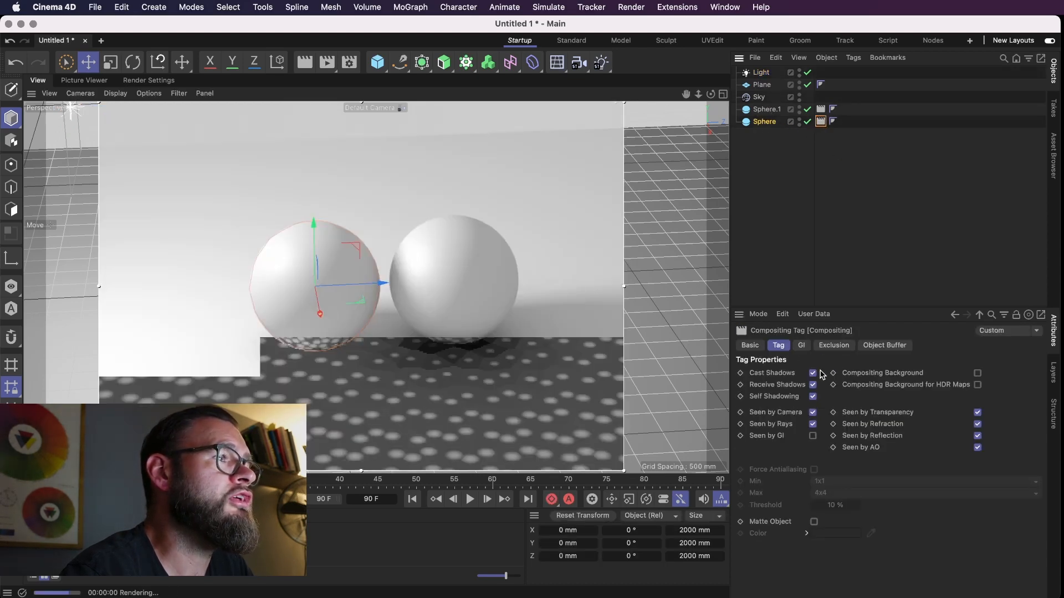
Step: Toggle Cast and Receive Shadows off and back on for the left sphere's Compositing tag
left_click(812, 372)
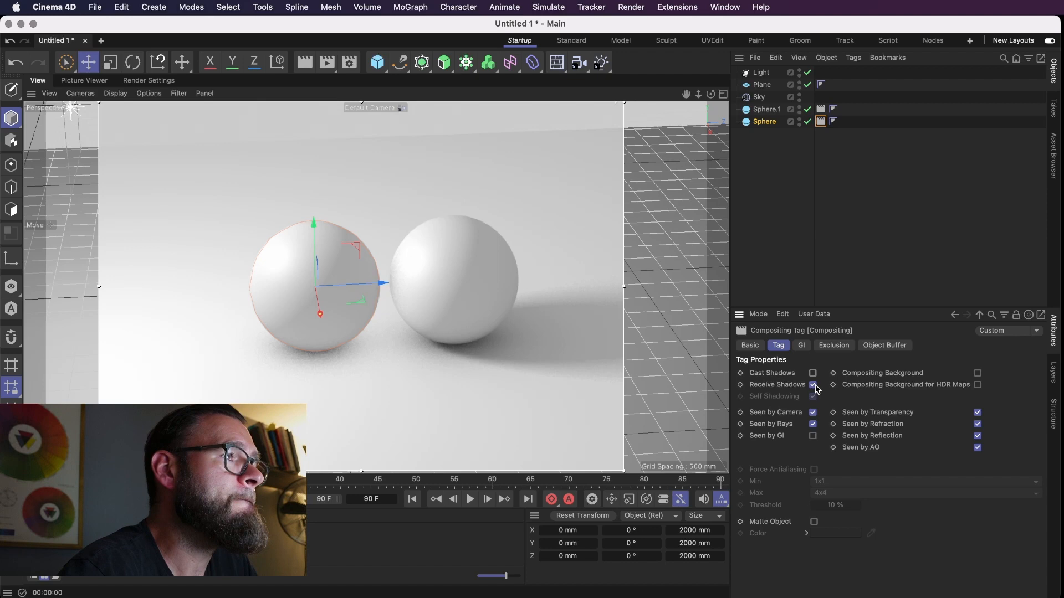
left_click(812, 385)
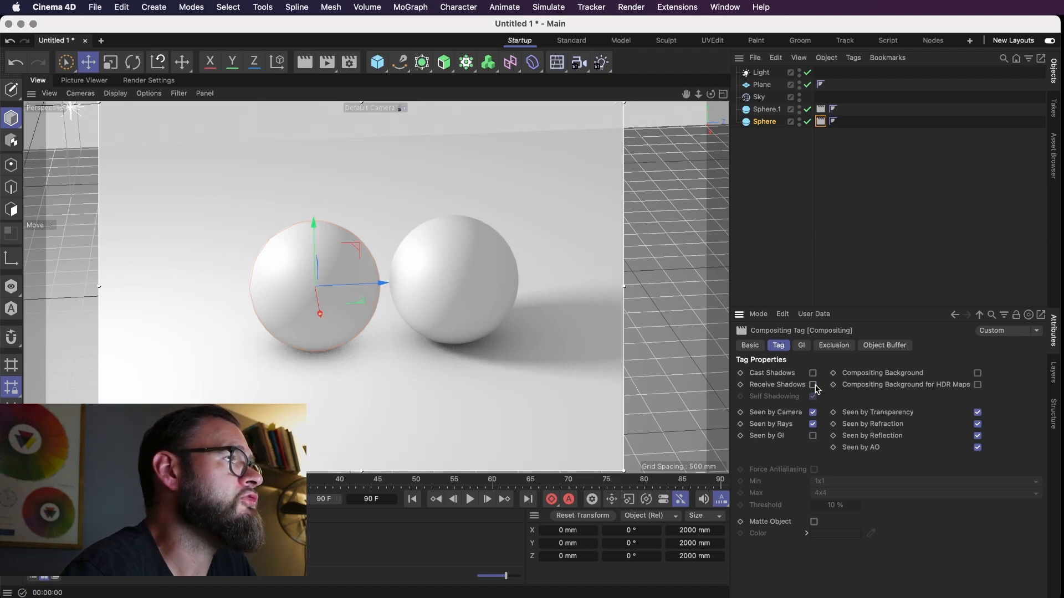
left_click(813, 384)
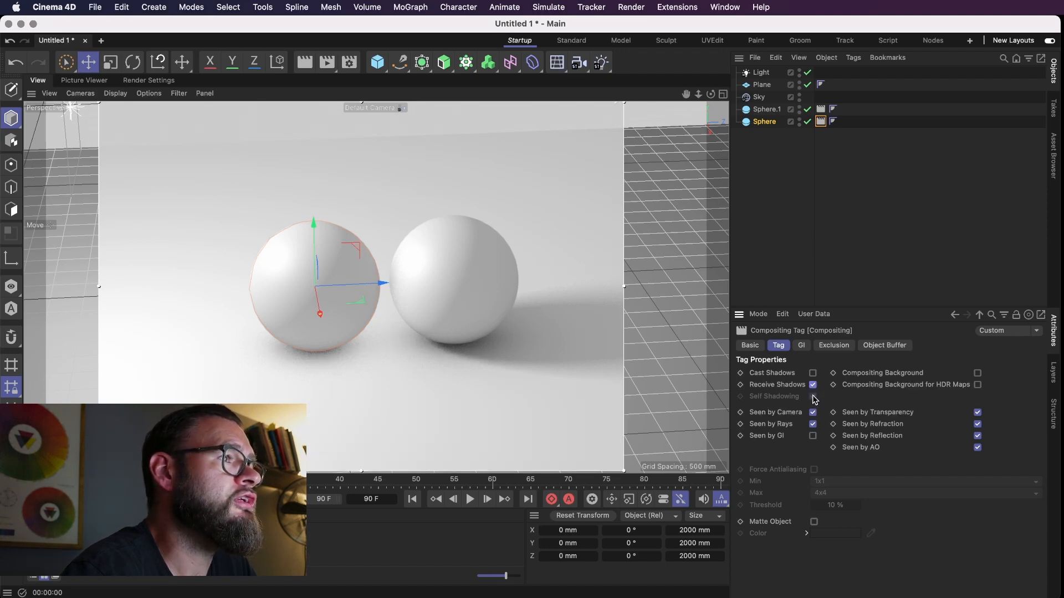
left_click(813, 372)
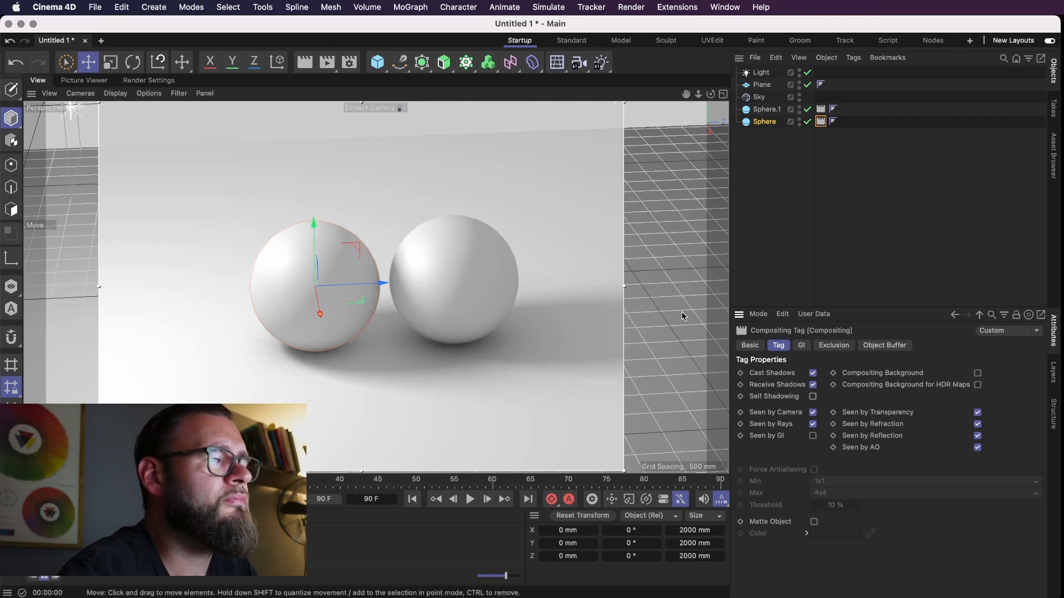
mouse_move(684, 316)
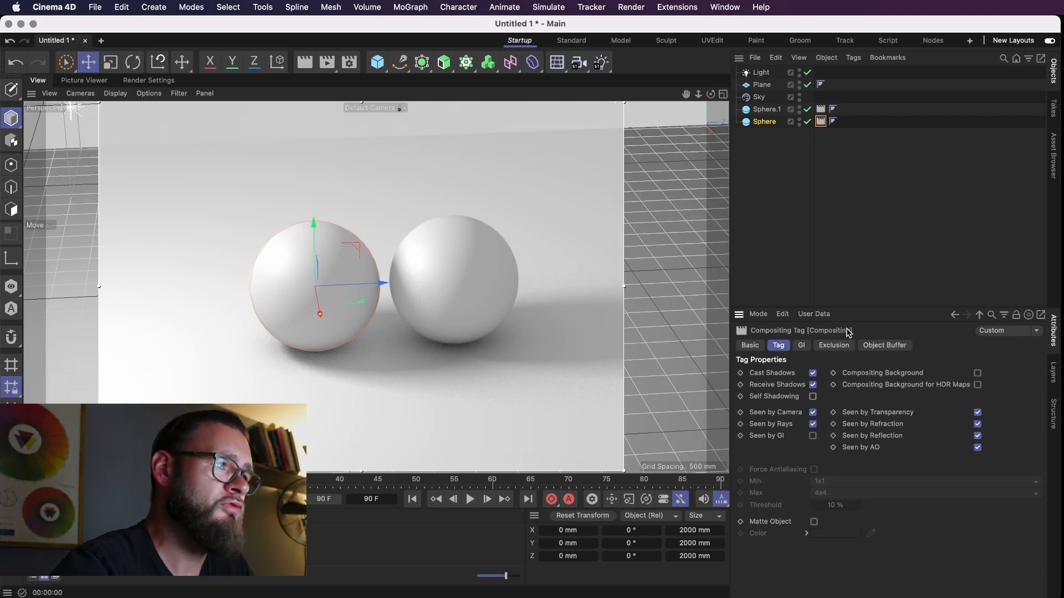
mouse_move(829, 425)
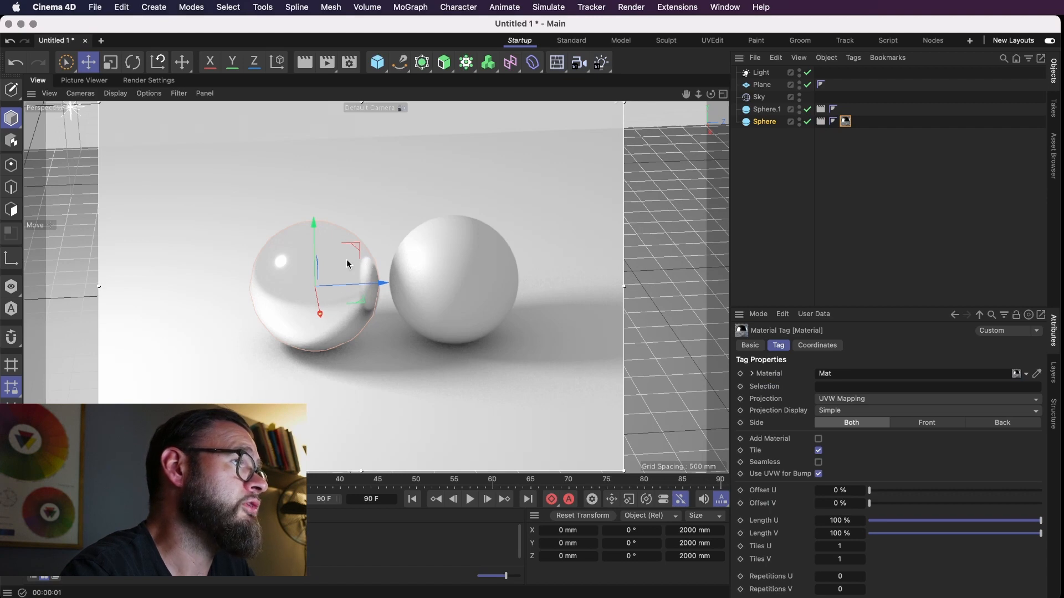
mouse_move(344, 271)
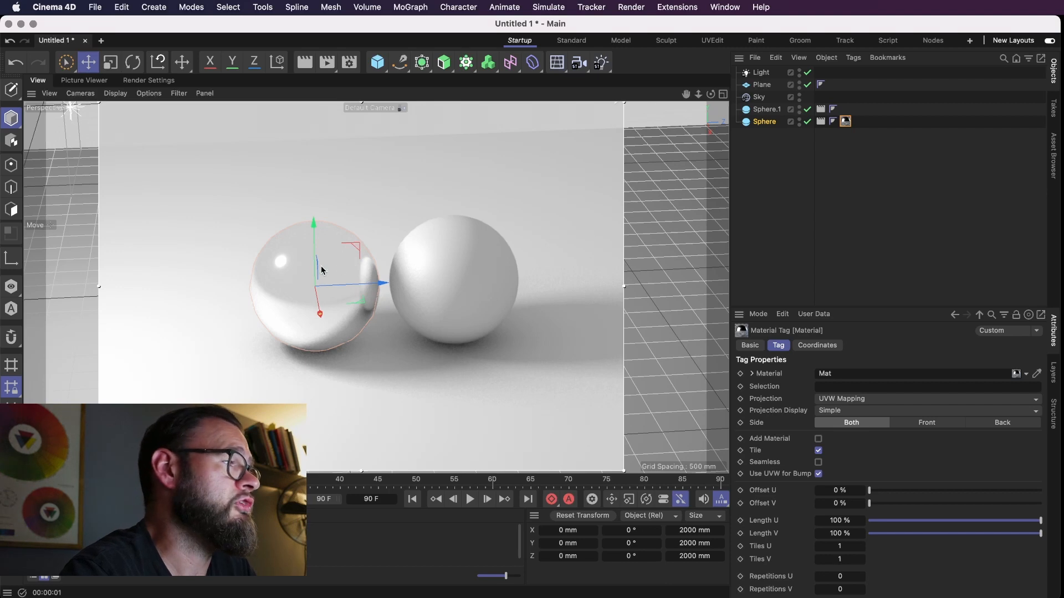
mouse_move(373, 295)
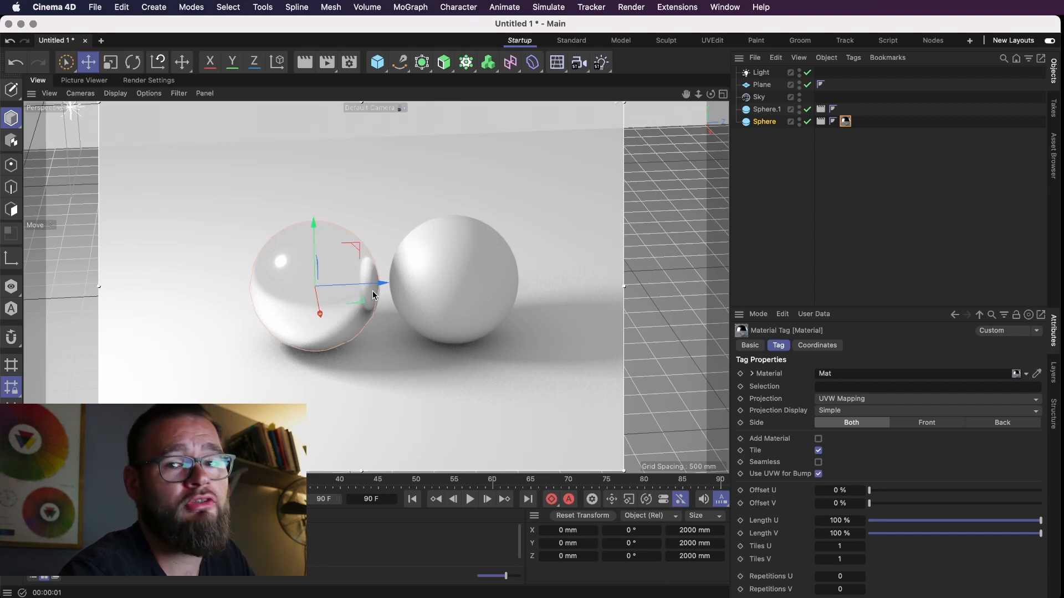
mouse_move(377, 291)
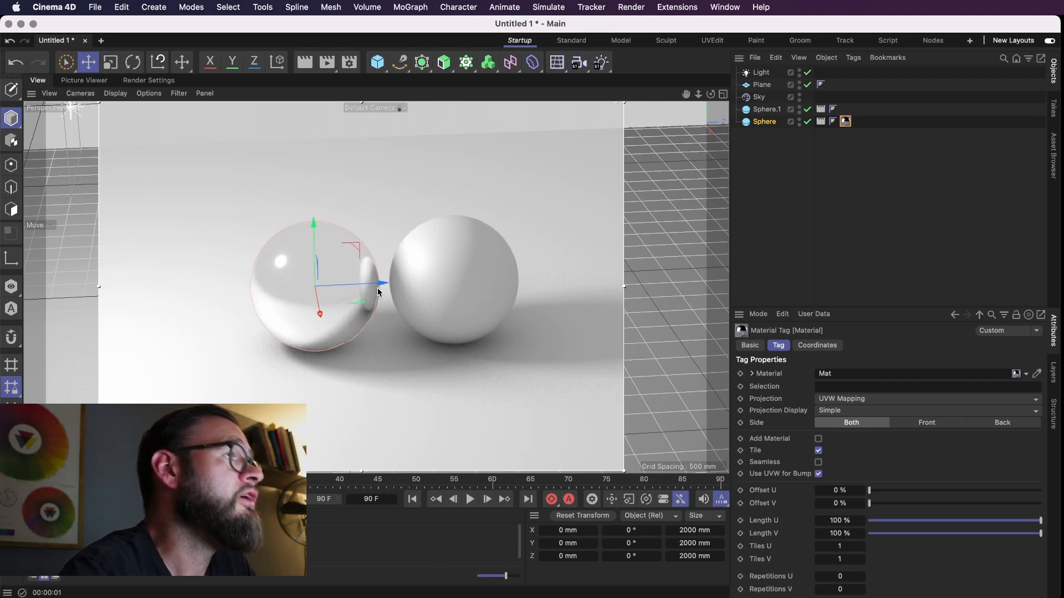
mouse_move(381, 291)
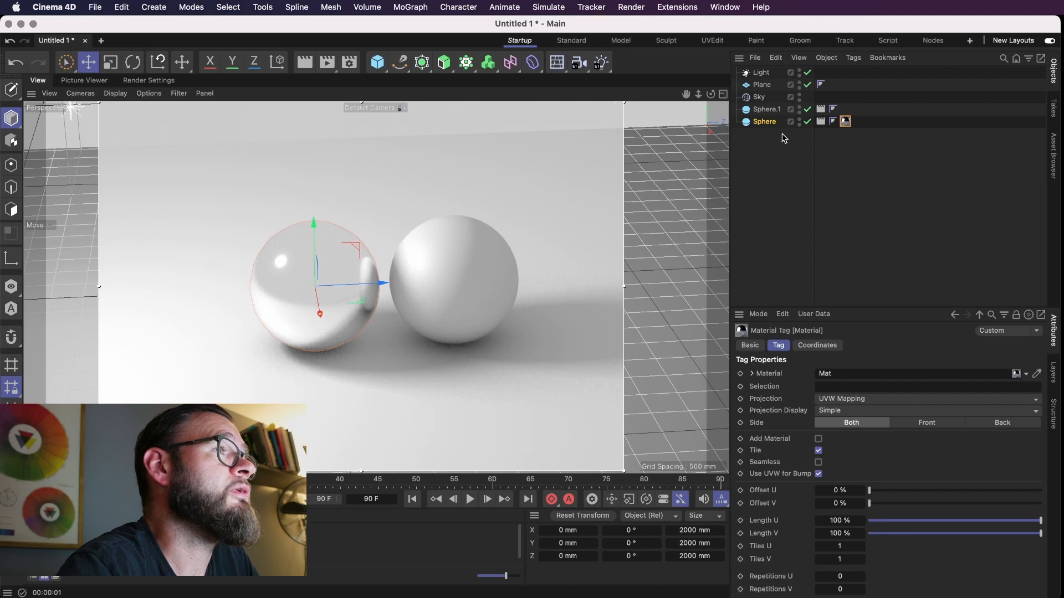
mouse_move(777, 129)
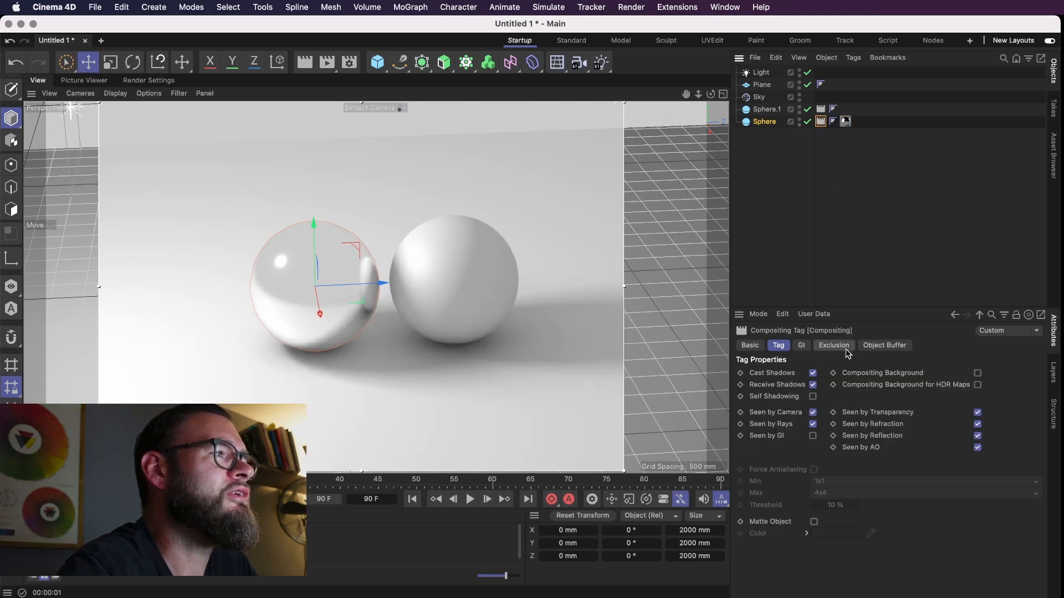
Step: Put Sphere.1 in Sphere's exclusion list and Sphere in Sphere.1's exclusion list
left_click(834, 344)
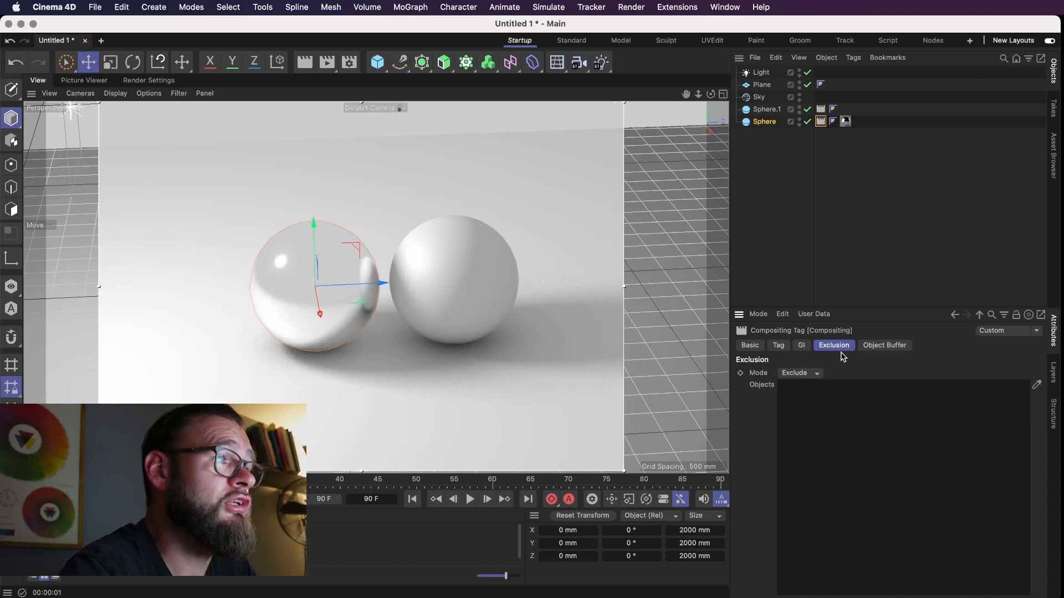
mouse_move(352, 307)
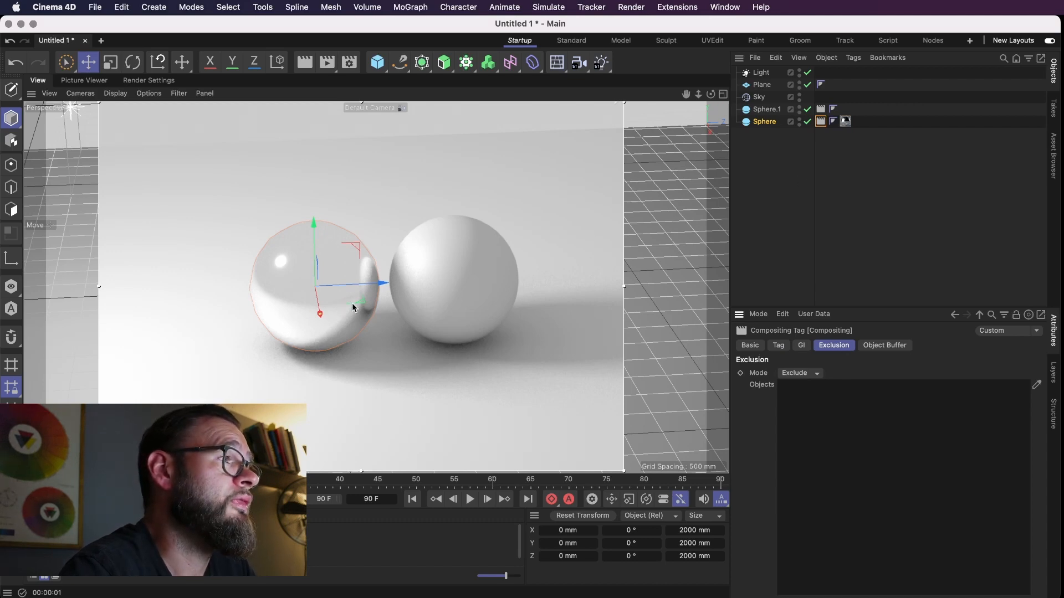
left_click(767, 109)
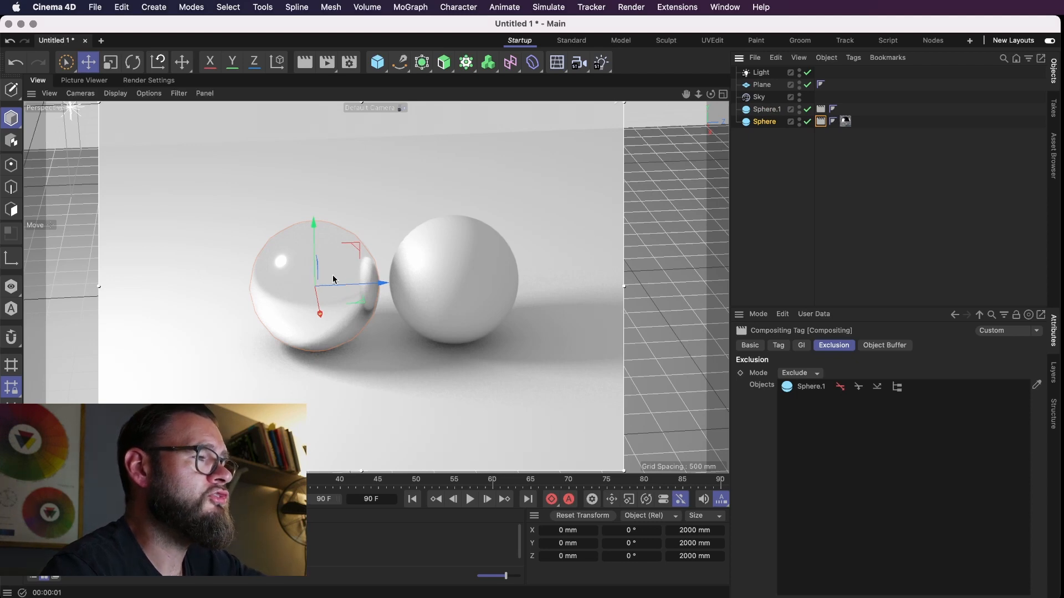
mouse_move(456, 254)
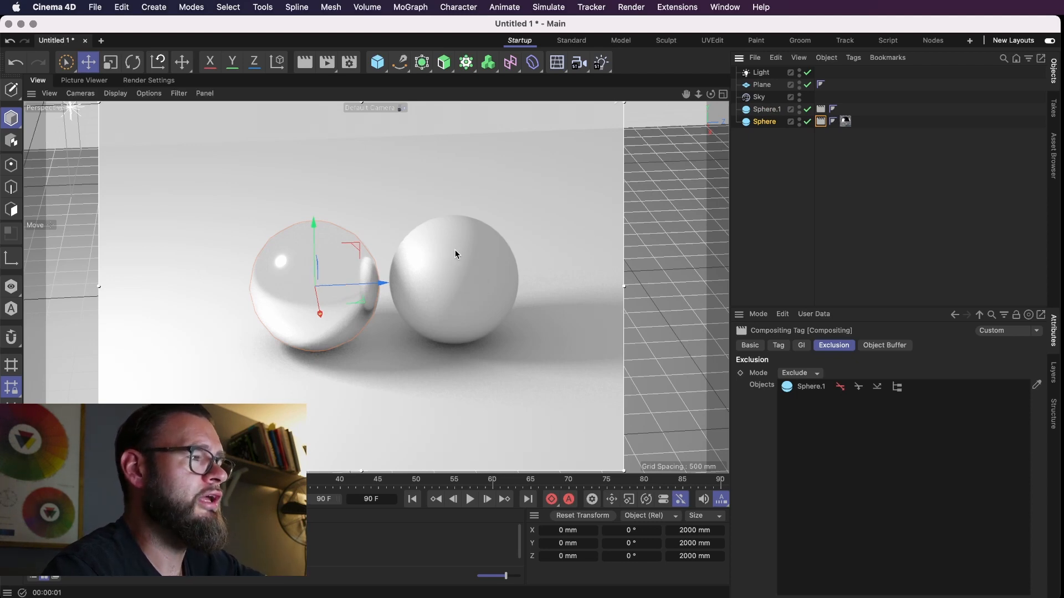
mouse_move(328, 286)
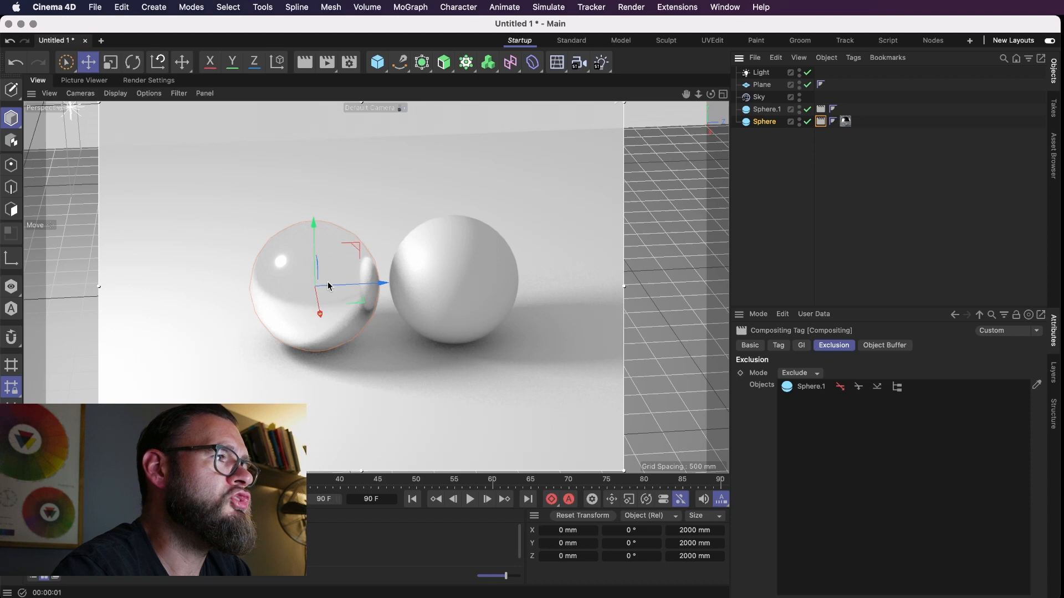
mouse_move(841, 138)
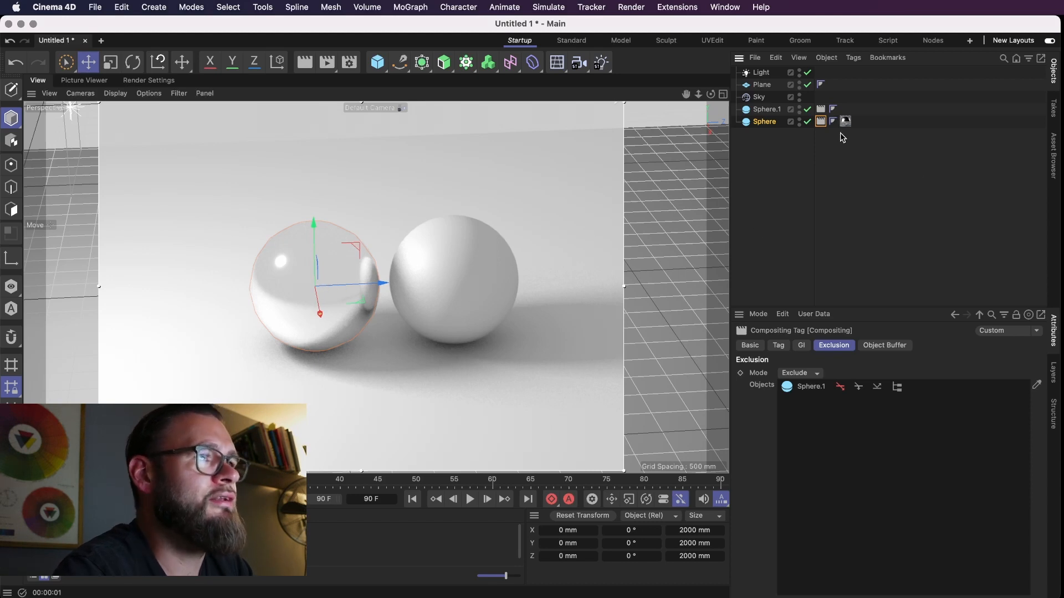
left_click(763, 122)
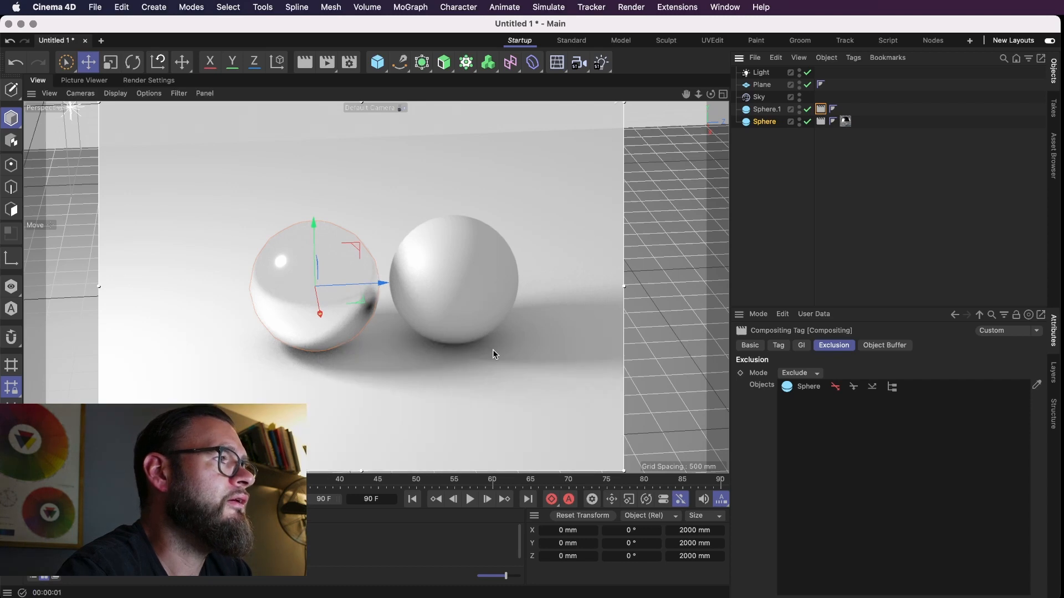
mouse_move(380, 278)
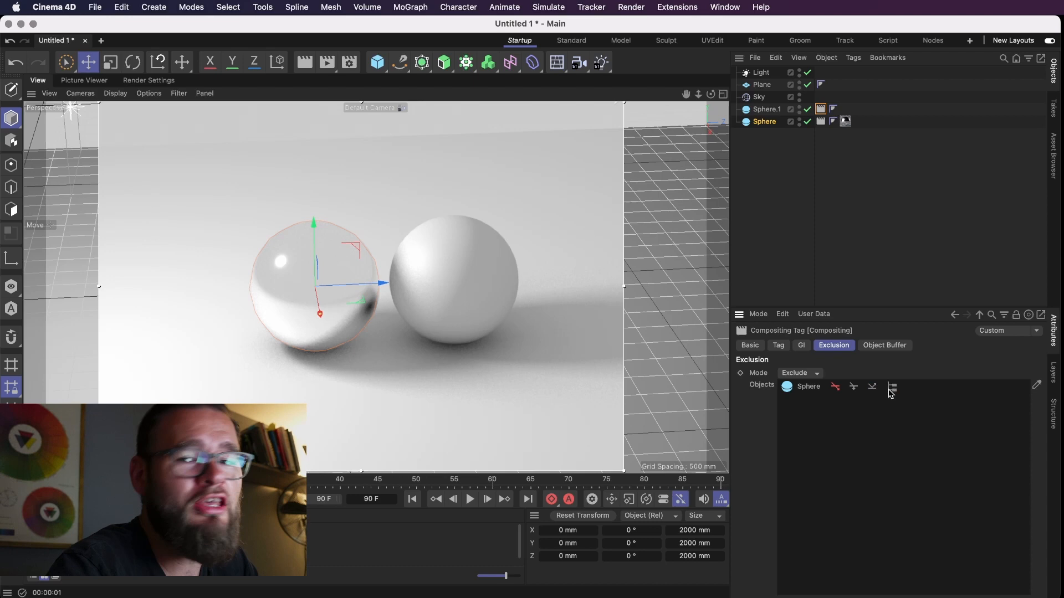
left_click(763, 122)
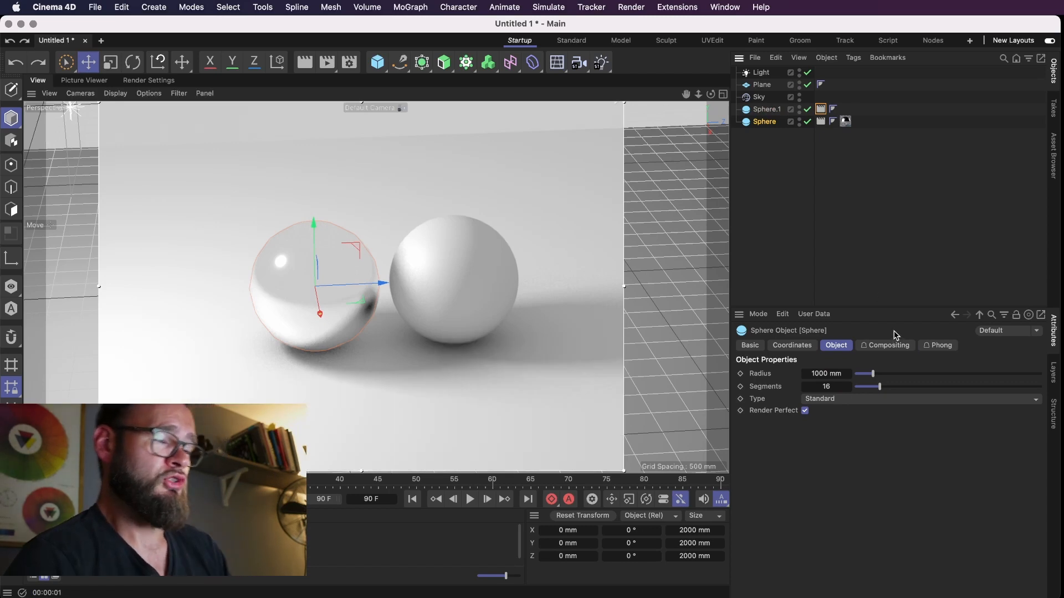
mouse_move(898, 332)
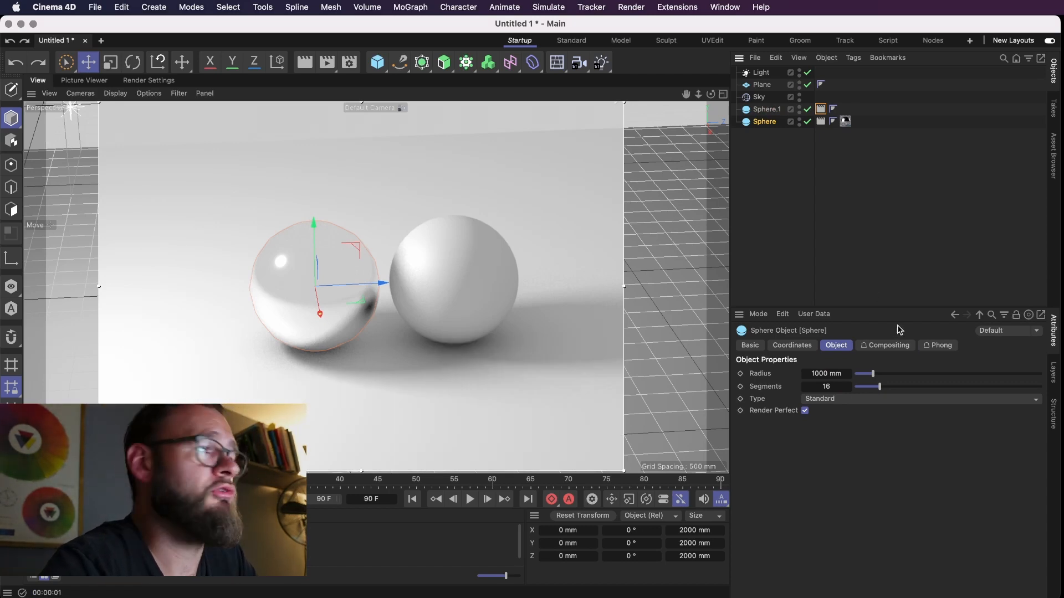
mouse_move(814, 267)
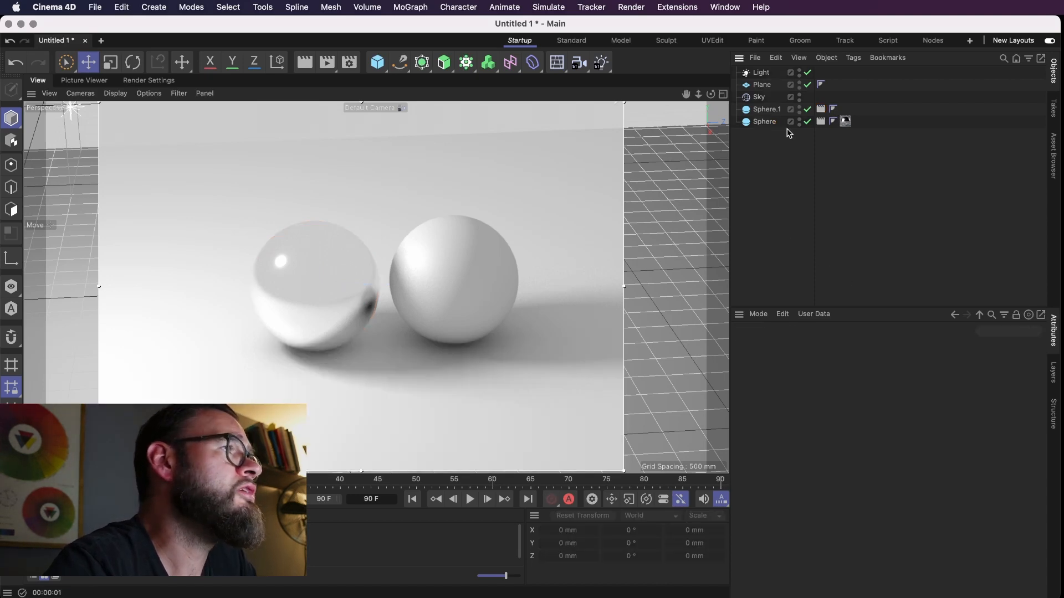
Step: Create a new red material for the right-hand sphere Sphere.1
left_click(763, 122)
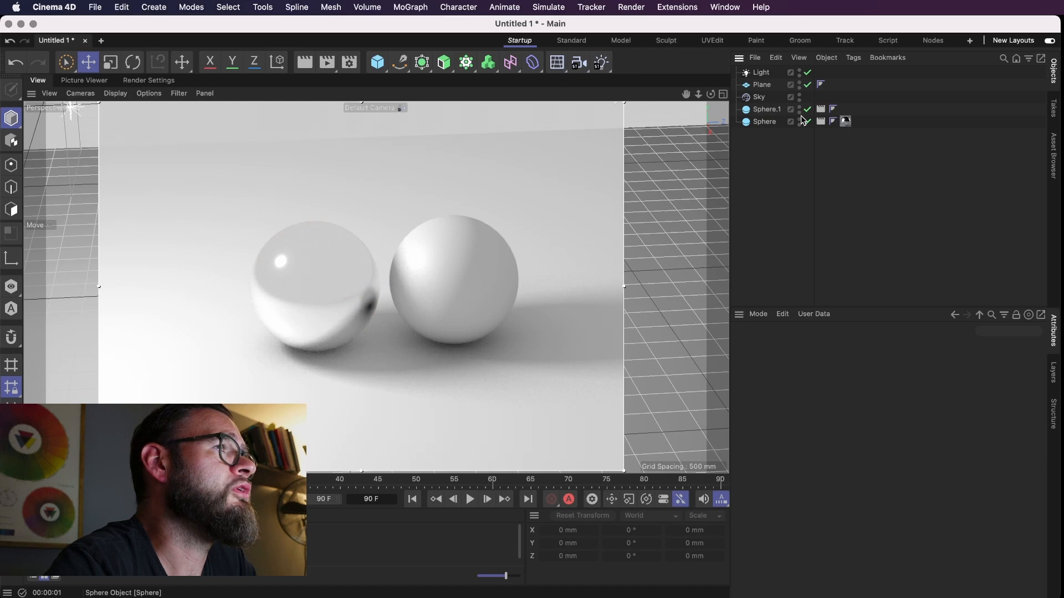
left_click(820, 121)
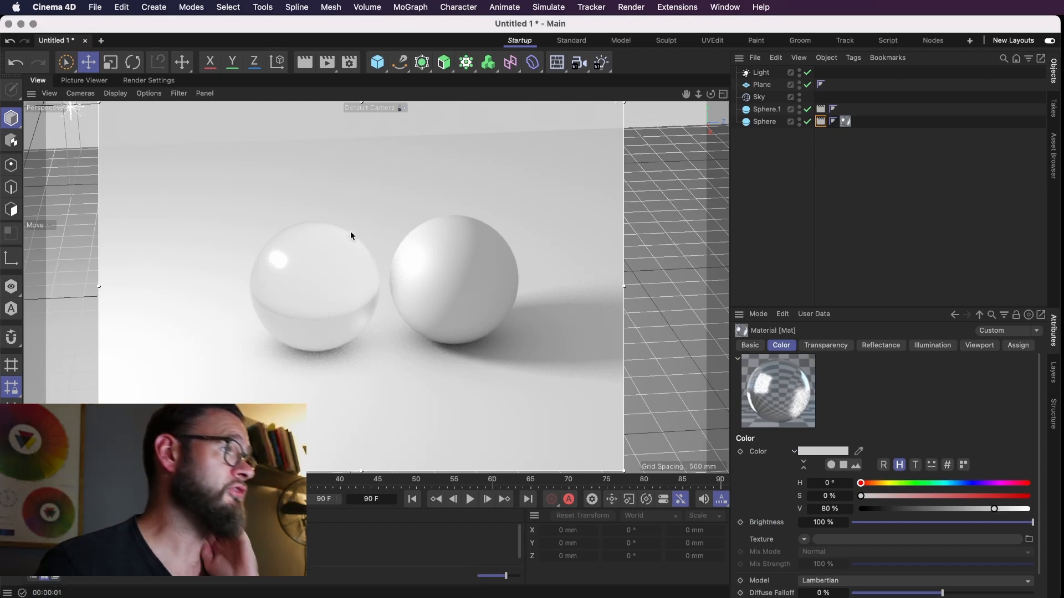
mouse_move(365, 292)
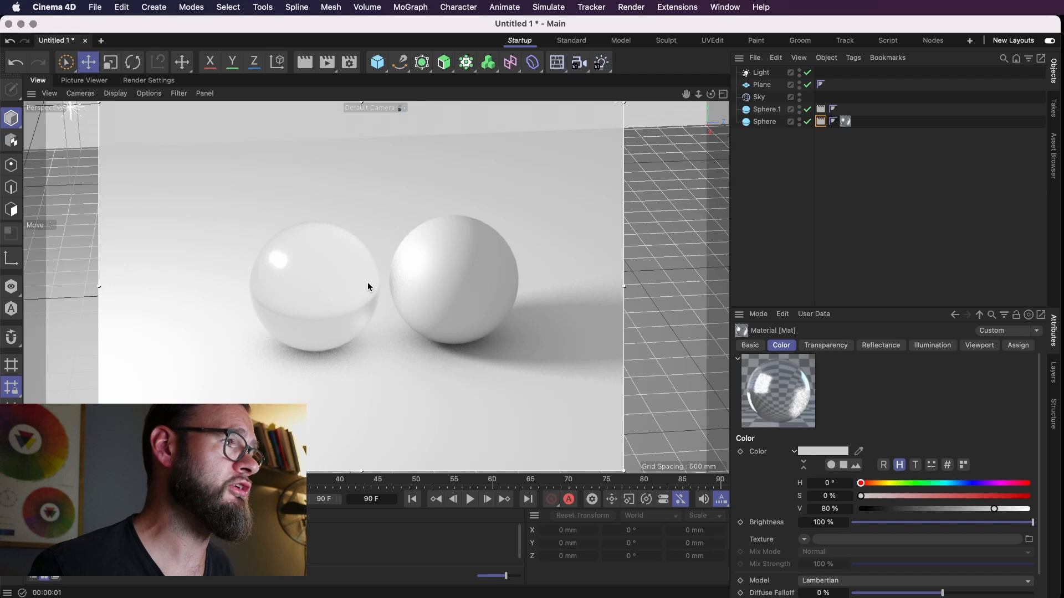
left_click(766, 108)
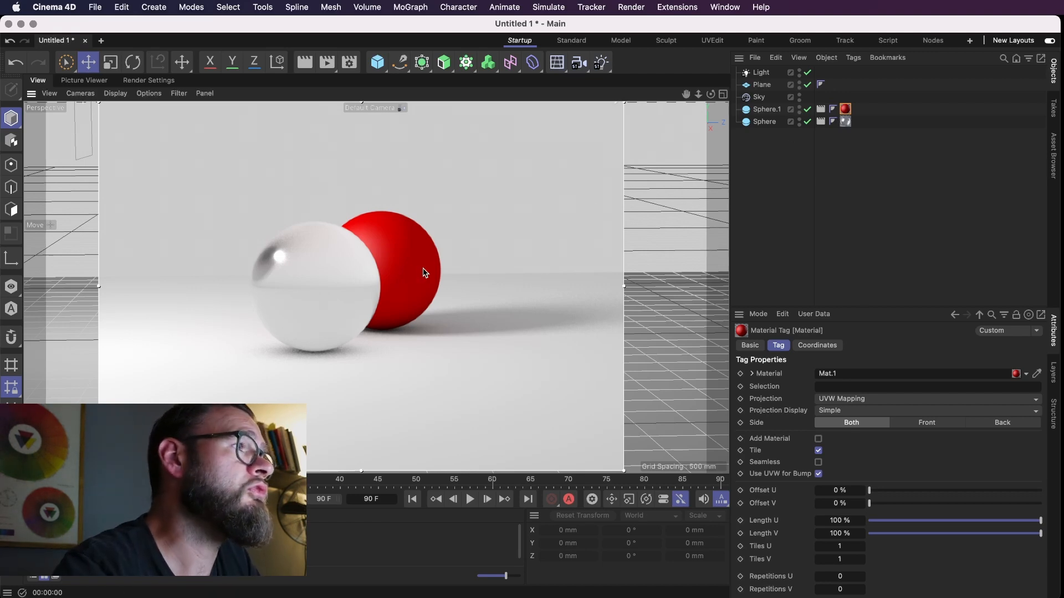
Step: Toggle the reflection flag on the Sphere entry in Sphere.1's exclusion list
left_click(766, 109)
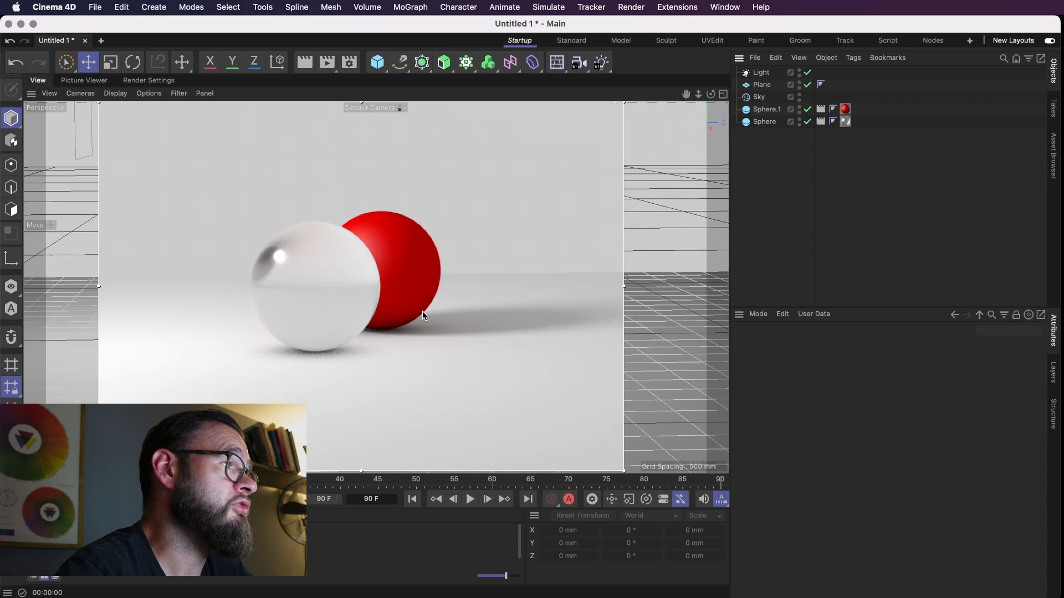
left_click(763, 121)
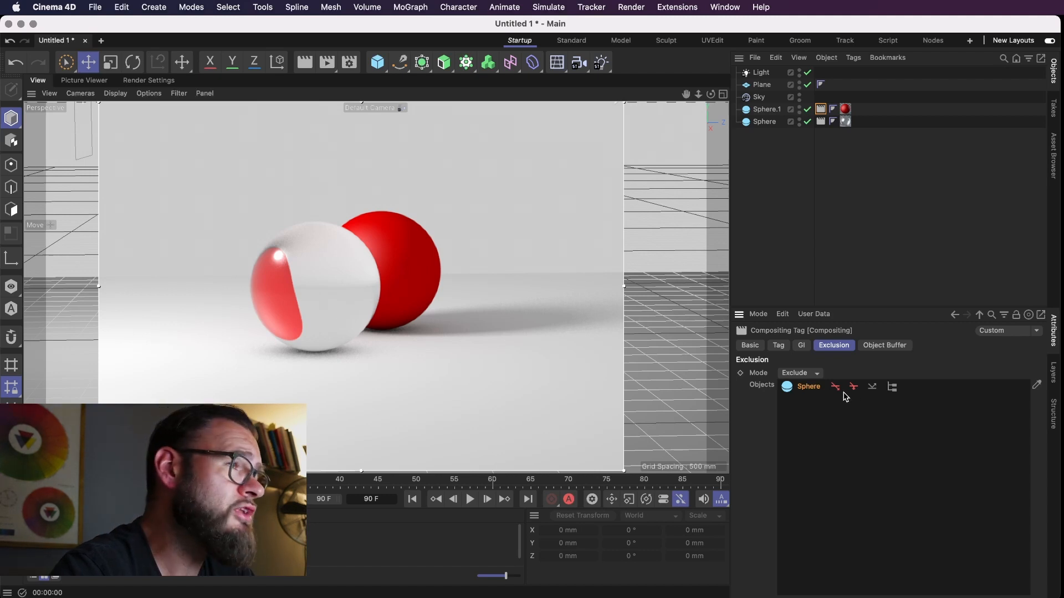
mouse_move(837, 396)
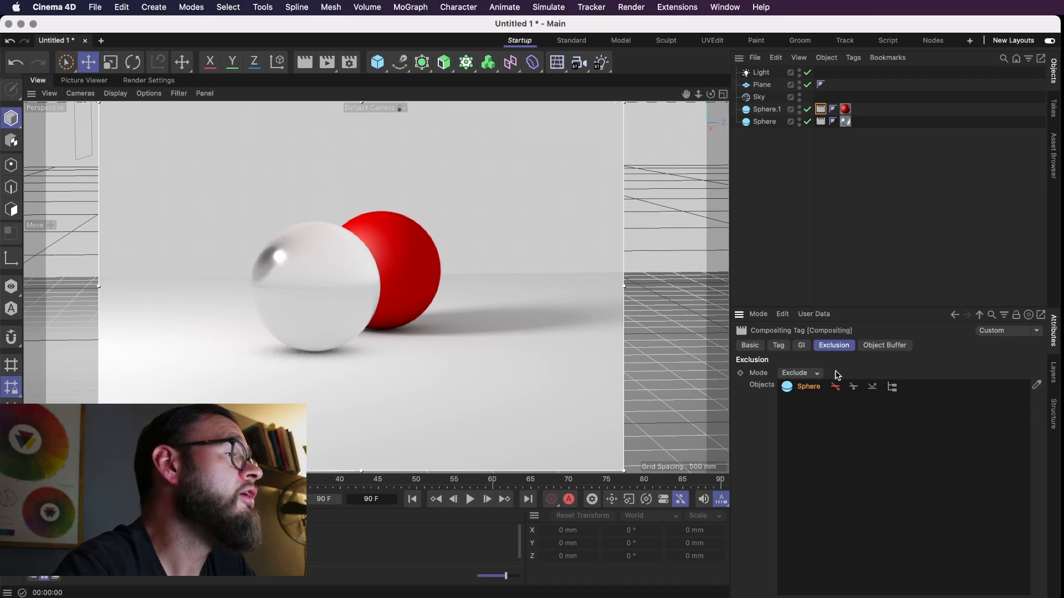
mouse_move(837, 375)
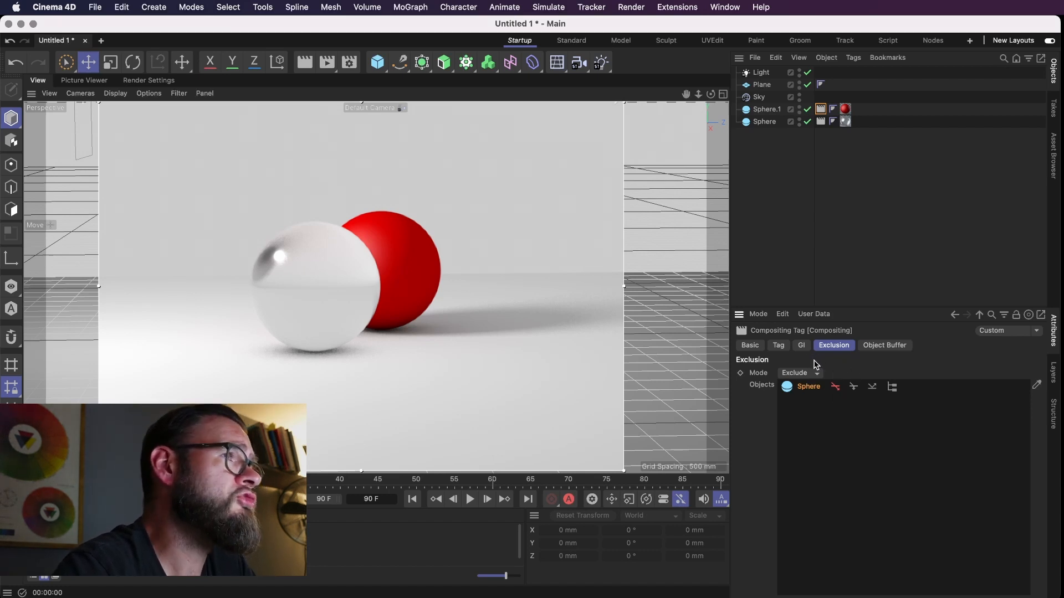
mouse_move(569, 256)
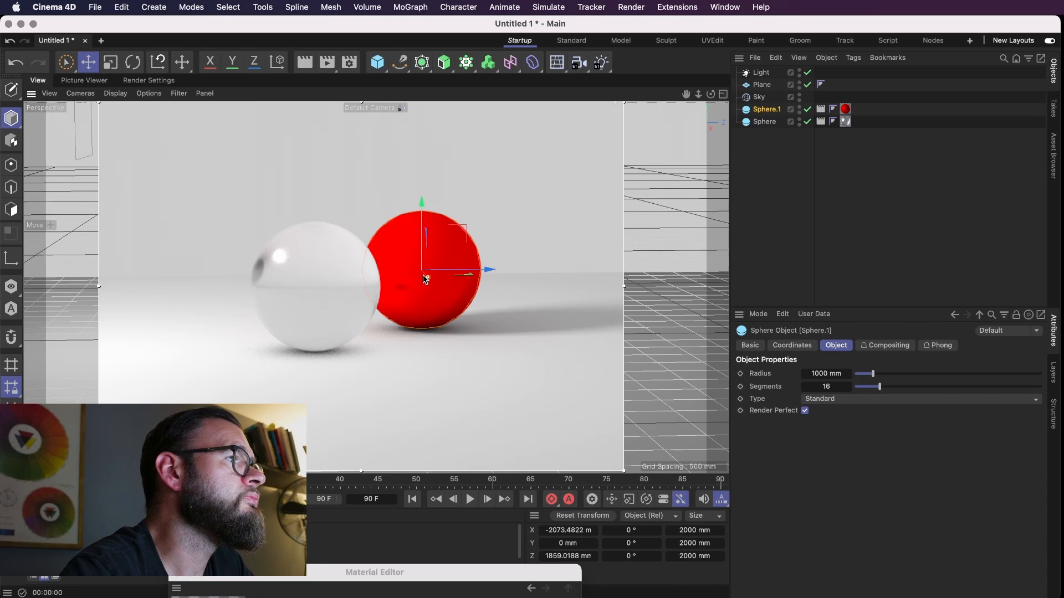
left_click(710, 93)
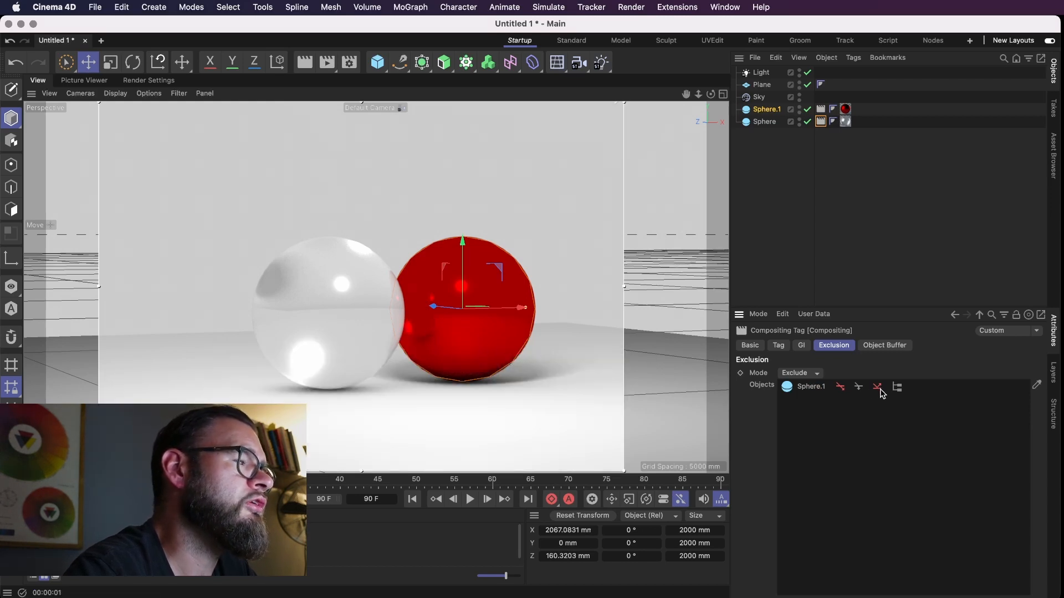
mouse_move(406, 298)
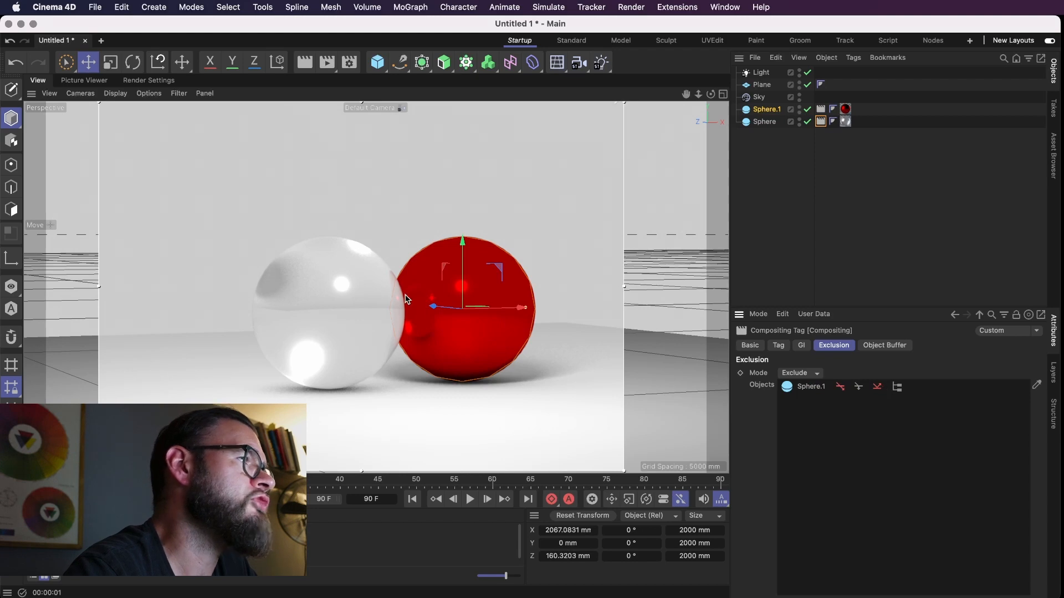
mouse_move(418, 329)
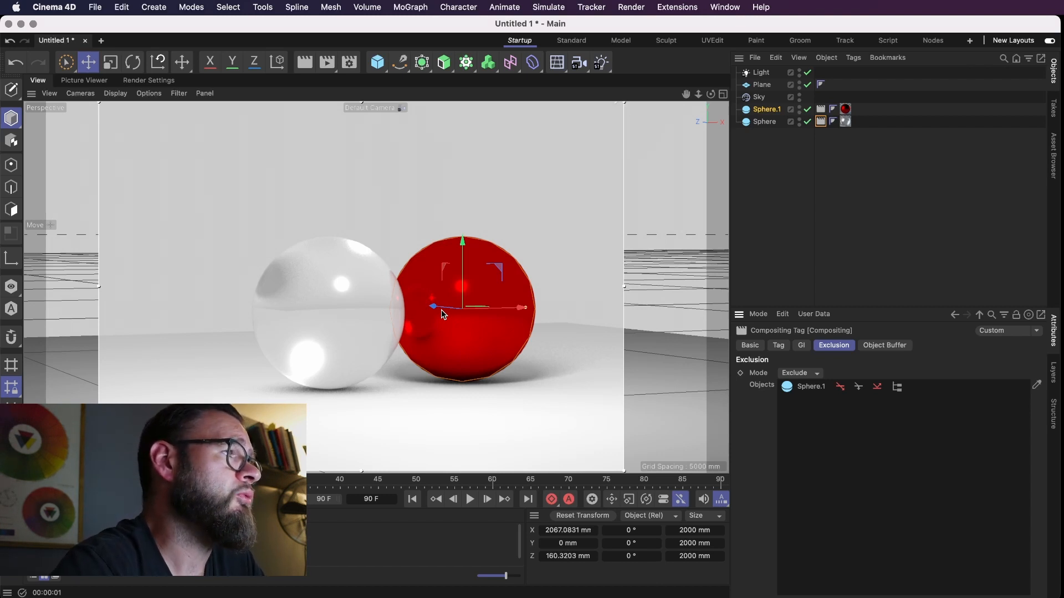
mouse_move(799, 263)
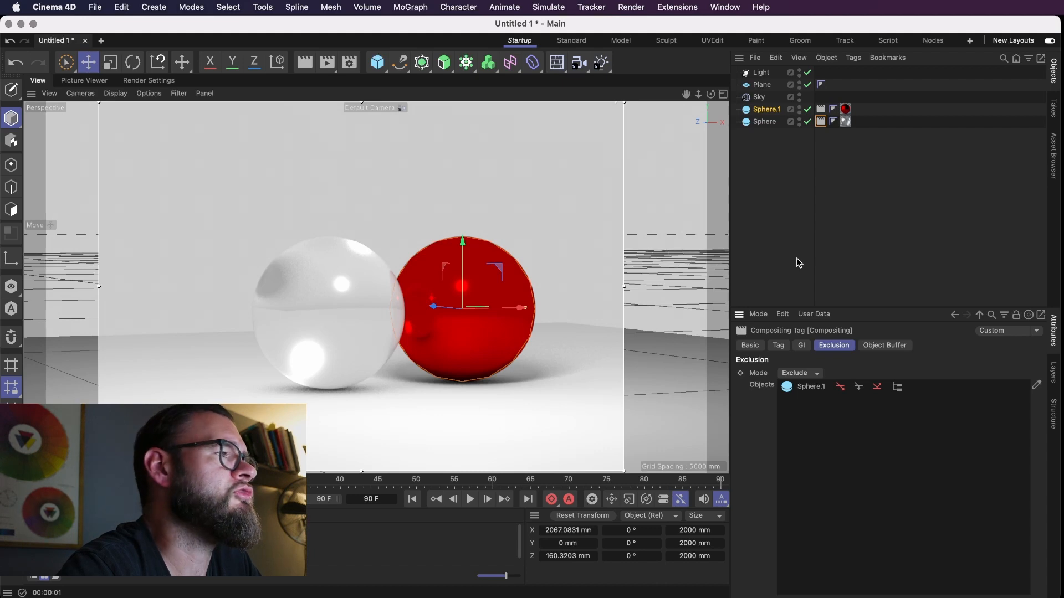
mouse_move(803, 263)
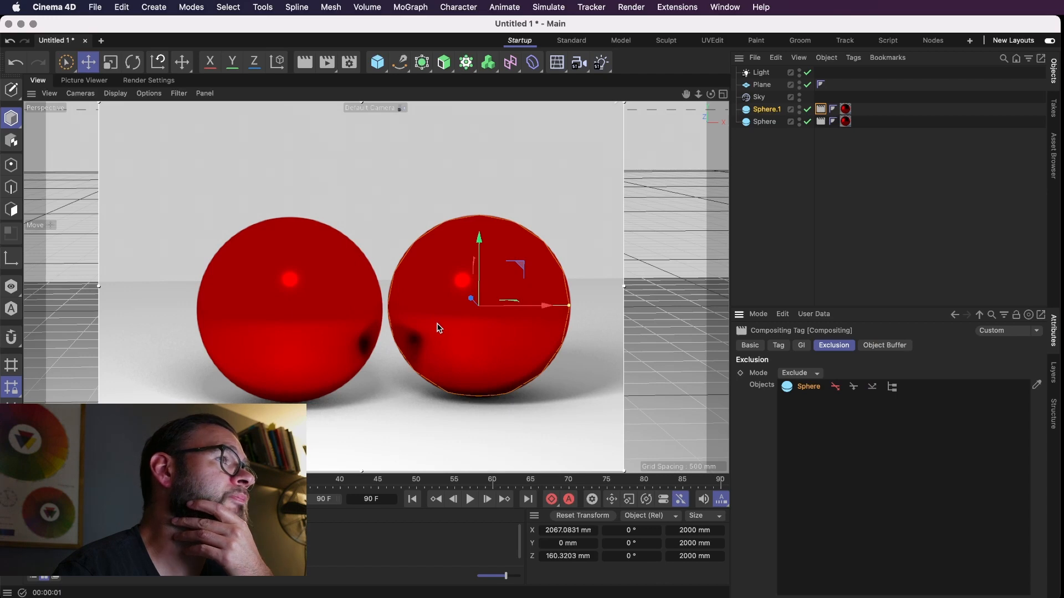
Step: Dismiss the compositing tag's settings, leaving both spheres red and glossy in view
left_click(761, 85)
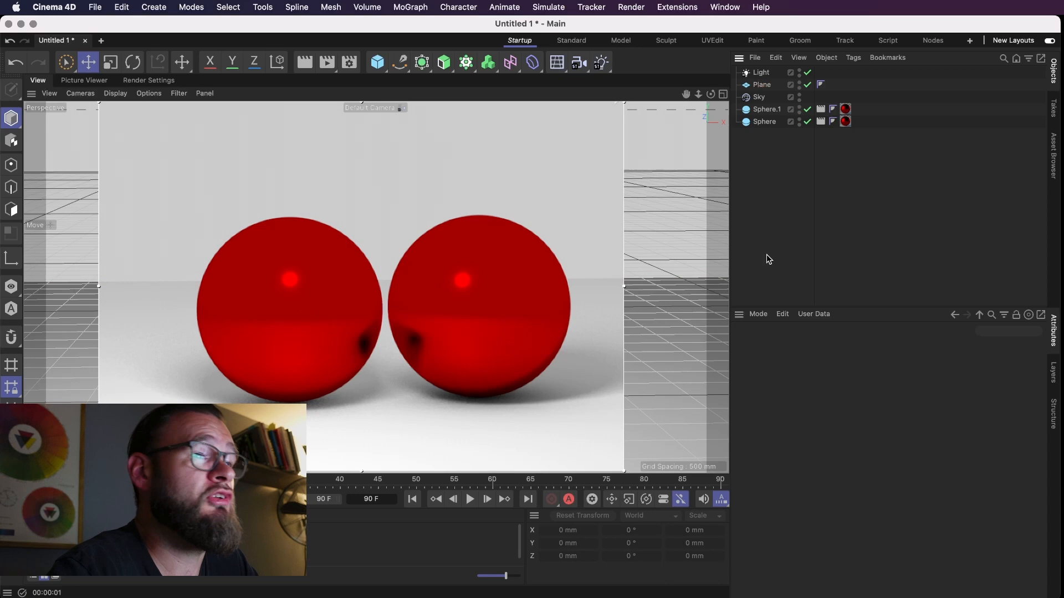
mouse_move(832, 198)
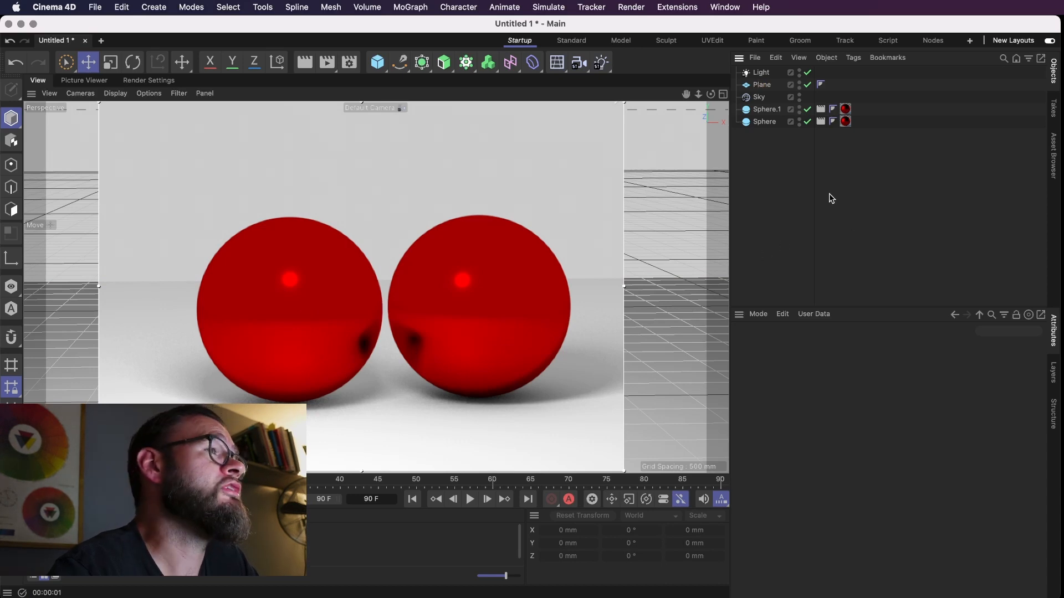
mouse_move(505, 407)
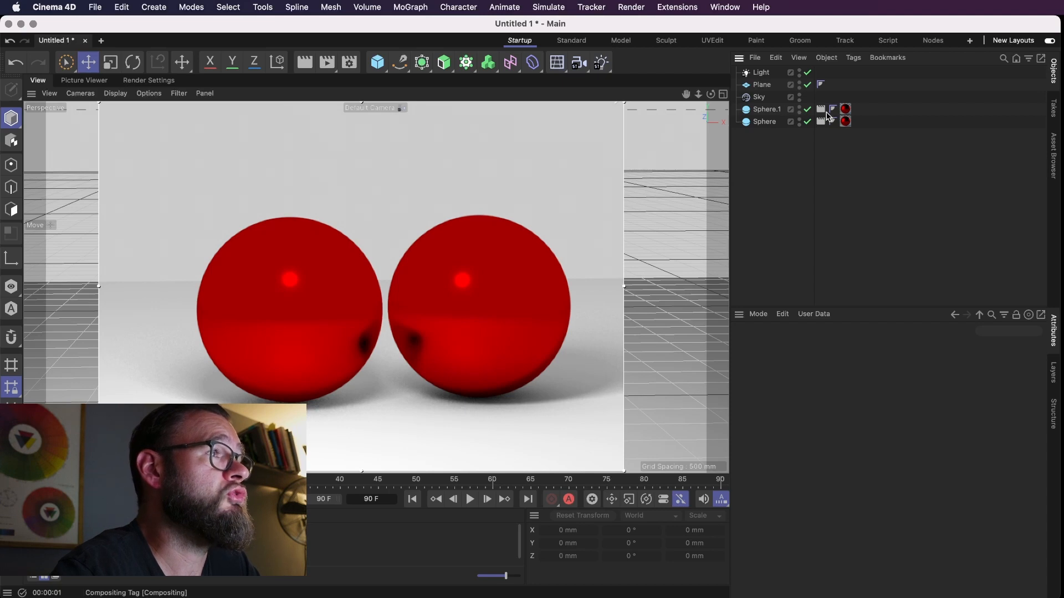
Step: Show Sphere.1's Compositing tag Exclusion settings, which list Sphere as excluded
left_click(820, 122)
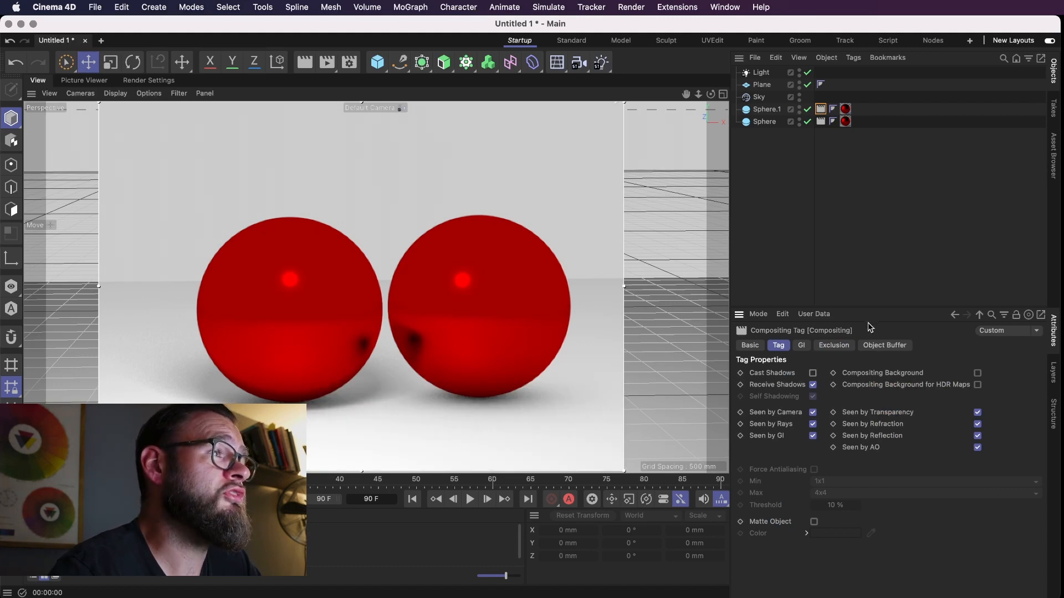
left_click(833, 345)
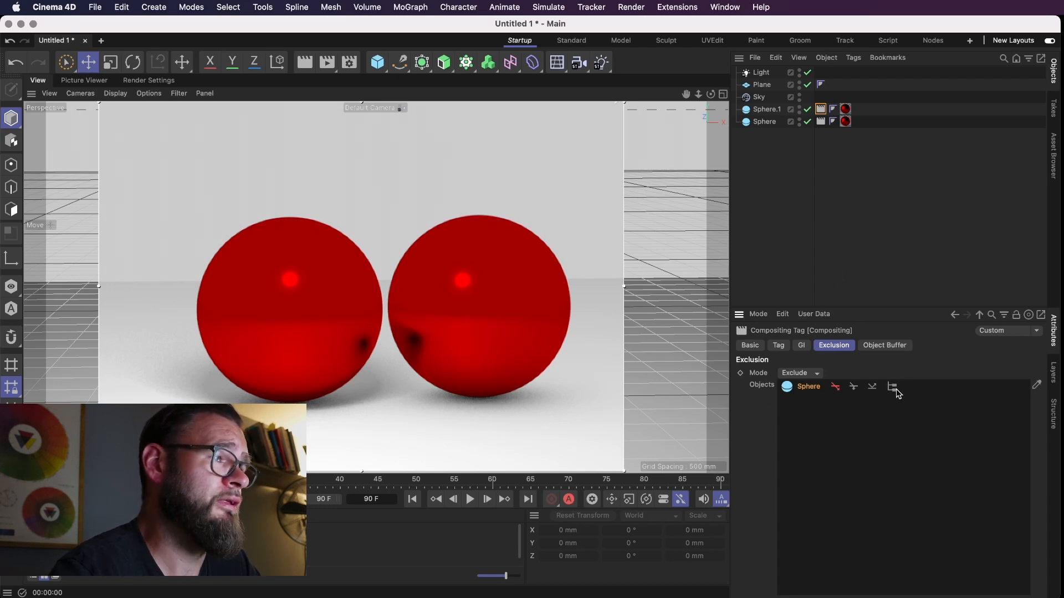
mouse_move(901, 395)
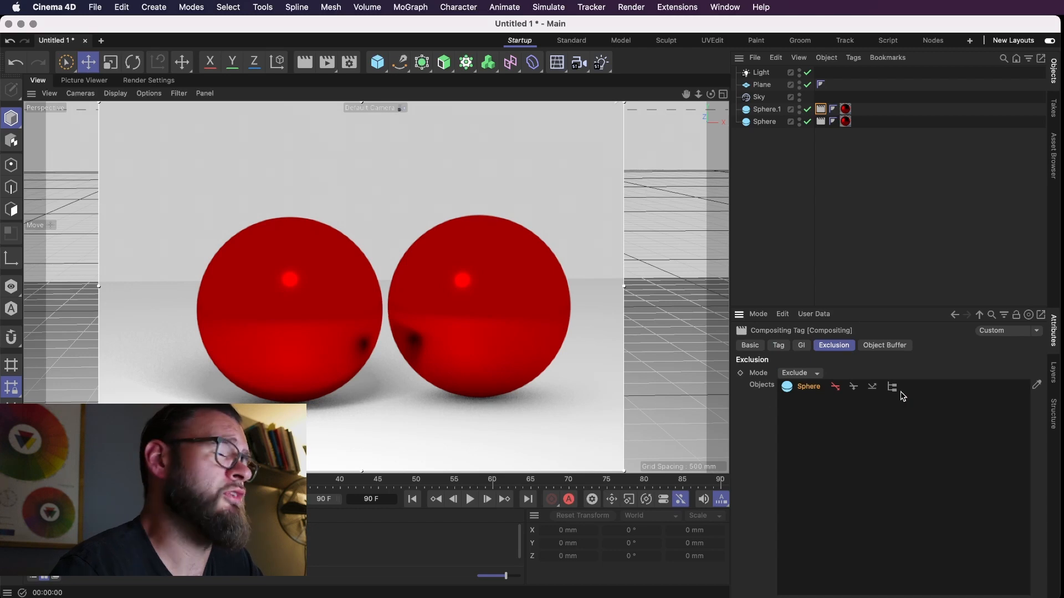